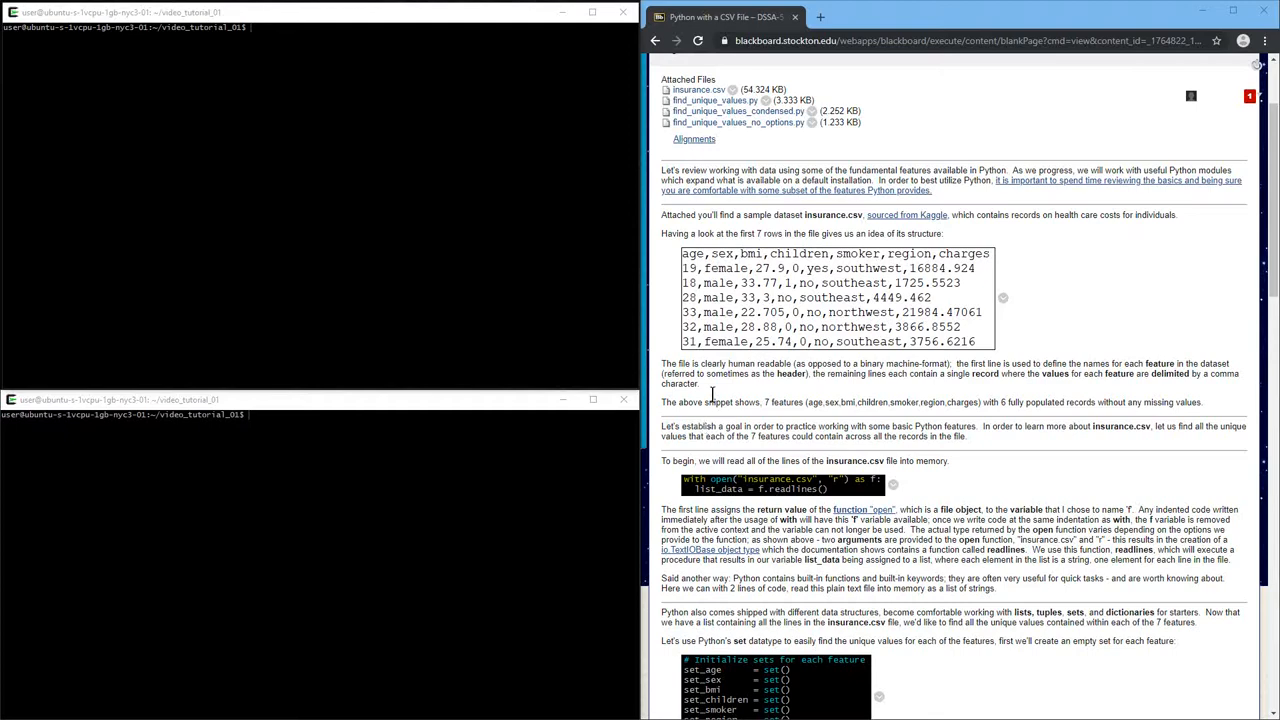
Run ls in video_tutorial_01 to show that insurance.csv is the only file
scroll(up, 3)
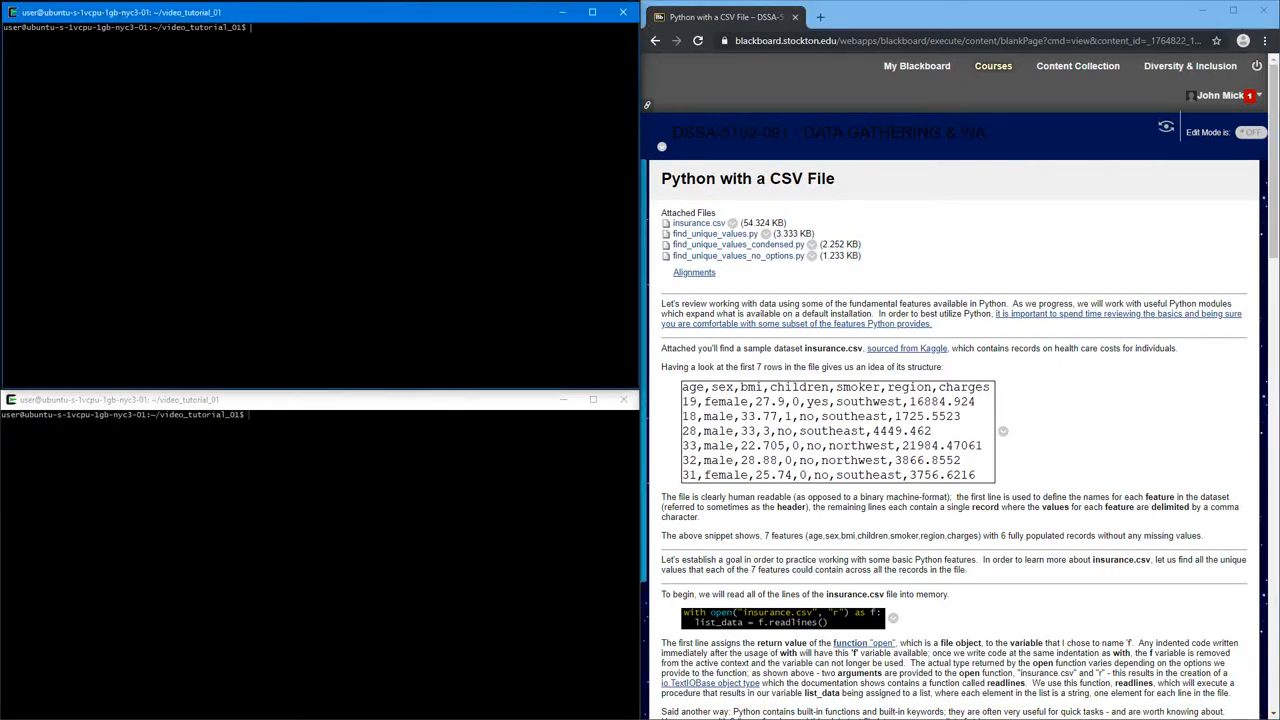
text(ls)
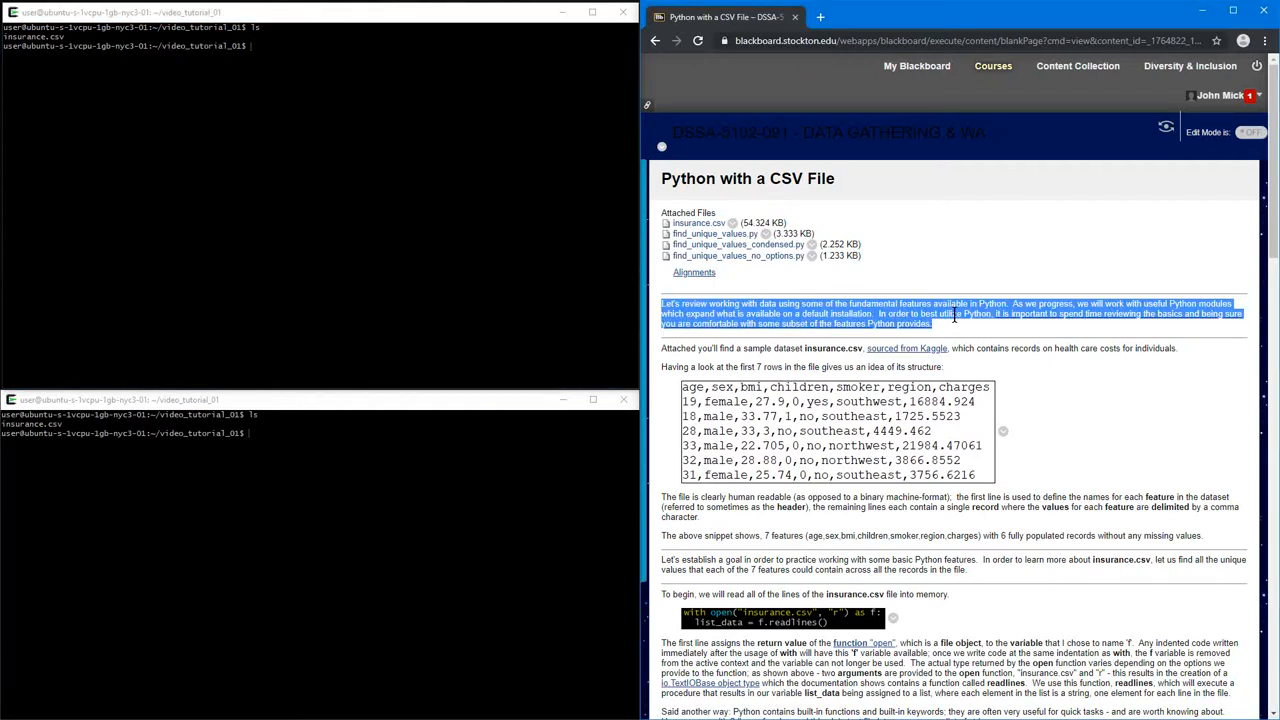
mouse_move(1010, 397)
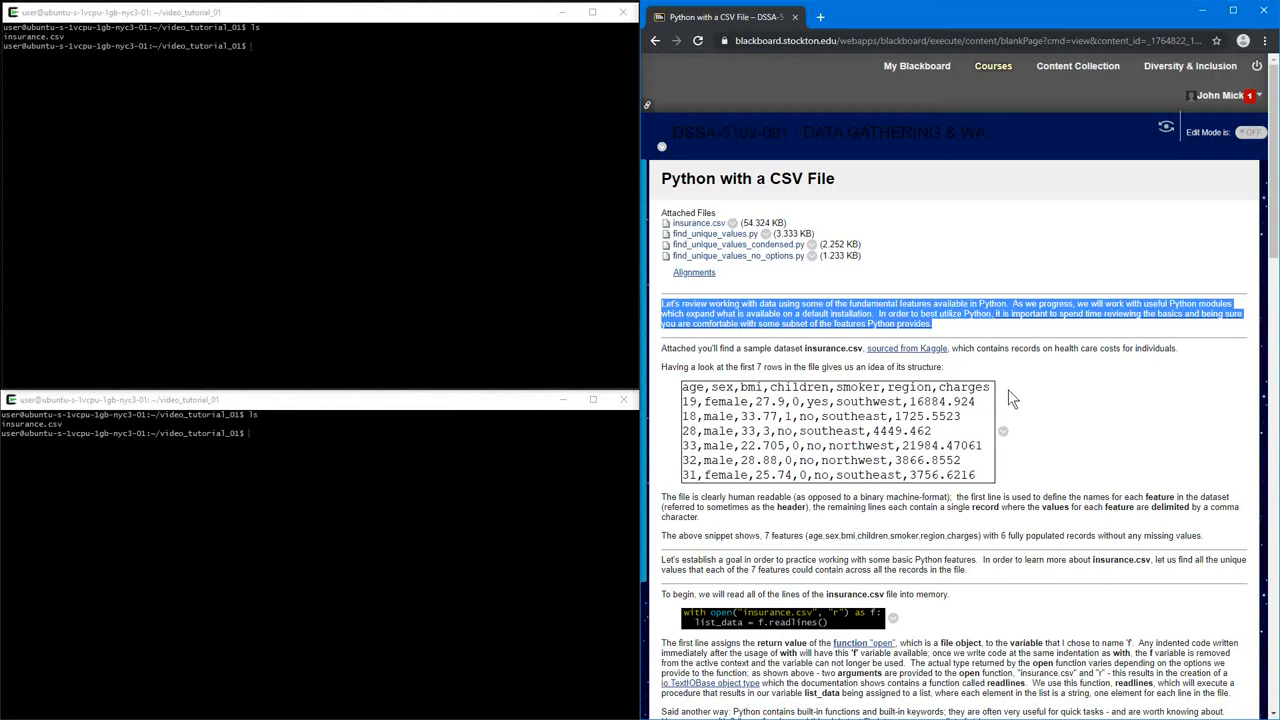
mouse_move(1042, 412)
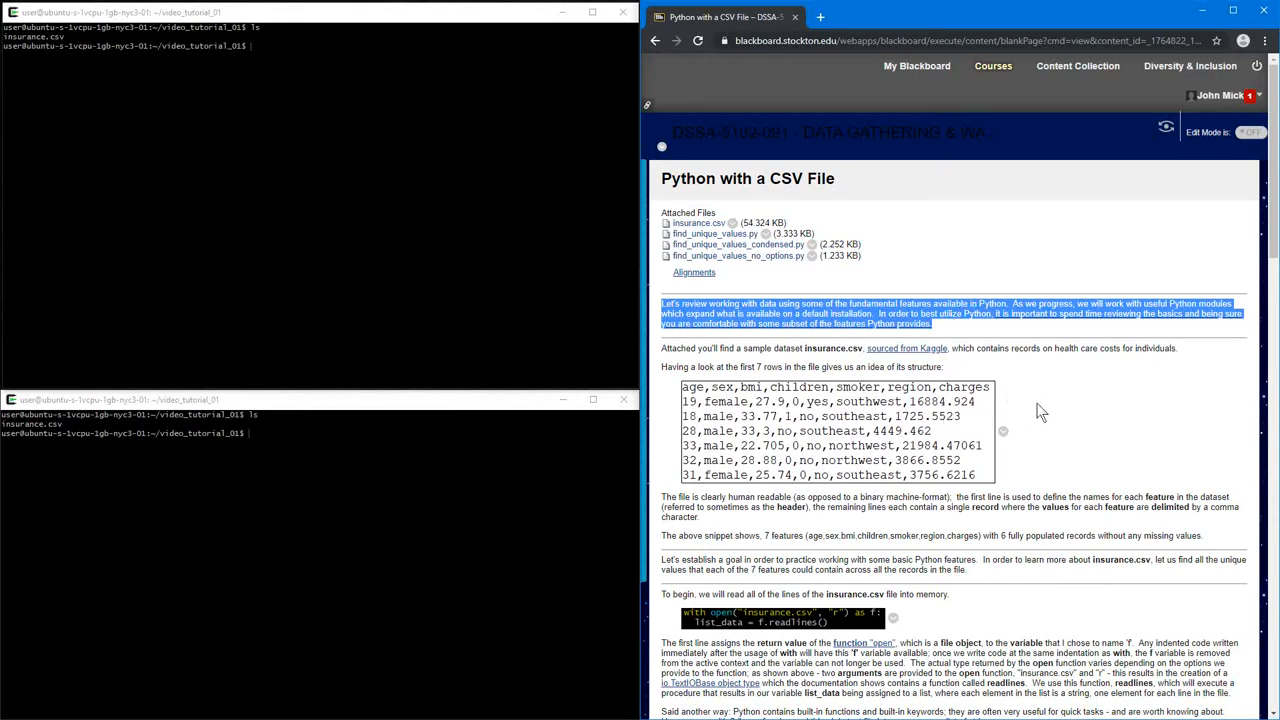
mouse_move(855, 410)
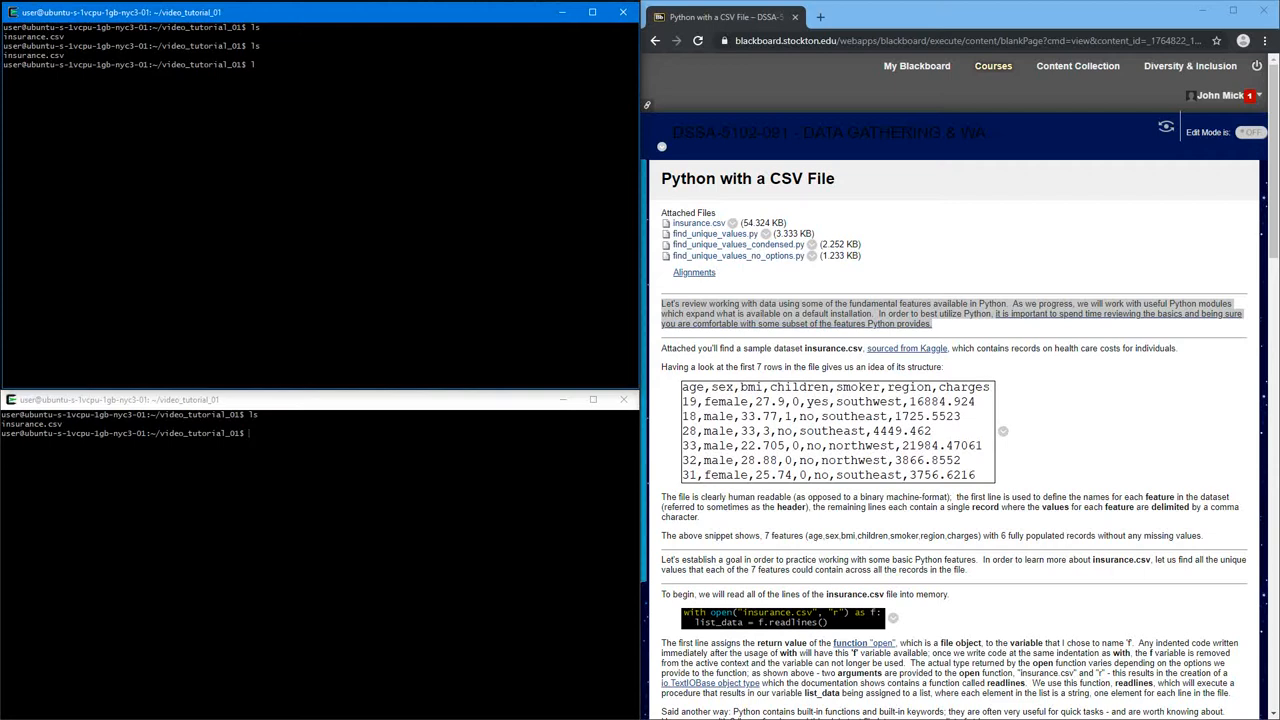
Run ls -l and which head, then show insurance.csv's first ten lines
text(ls -l)
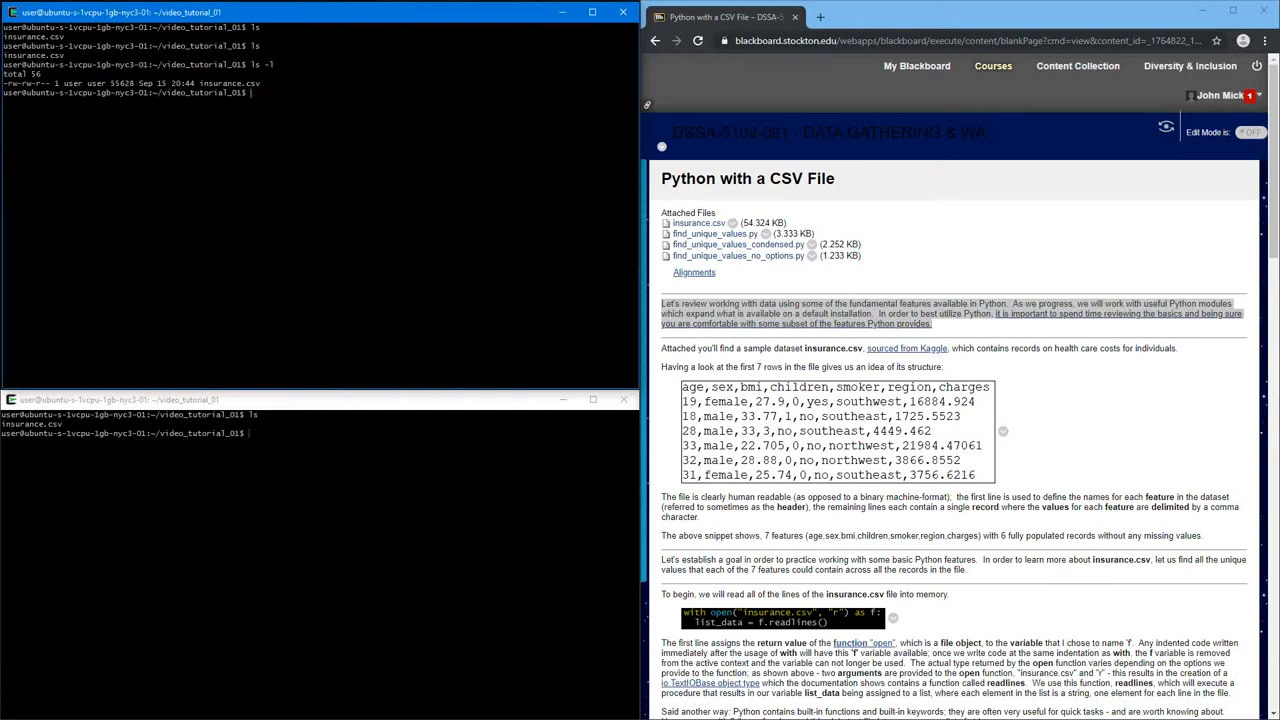
text(which head)
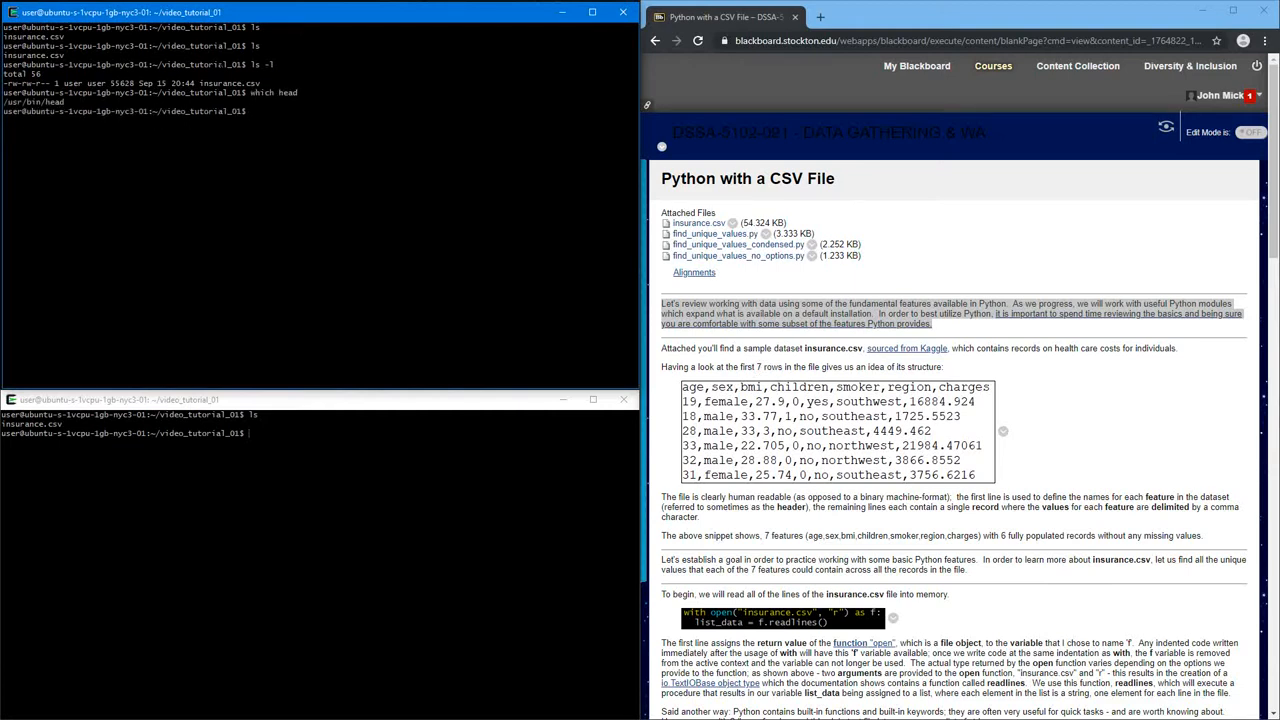
double_click(288, 92)
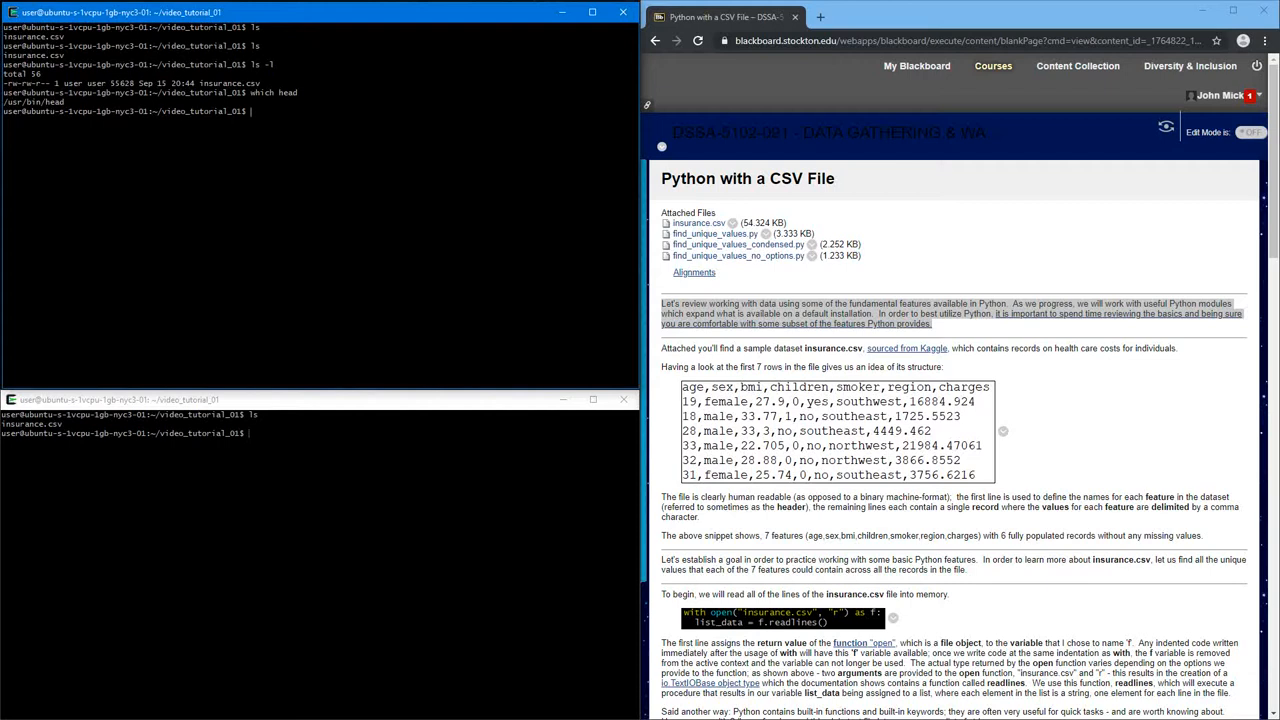
text(head insurance.csv)
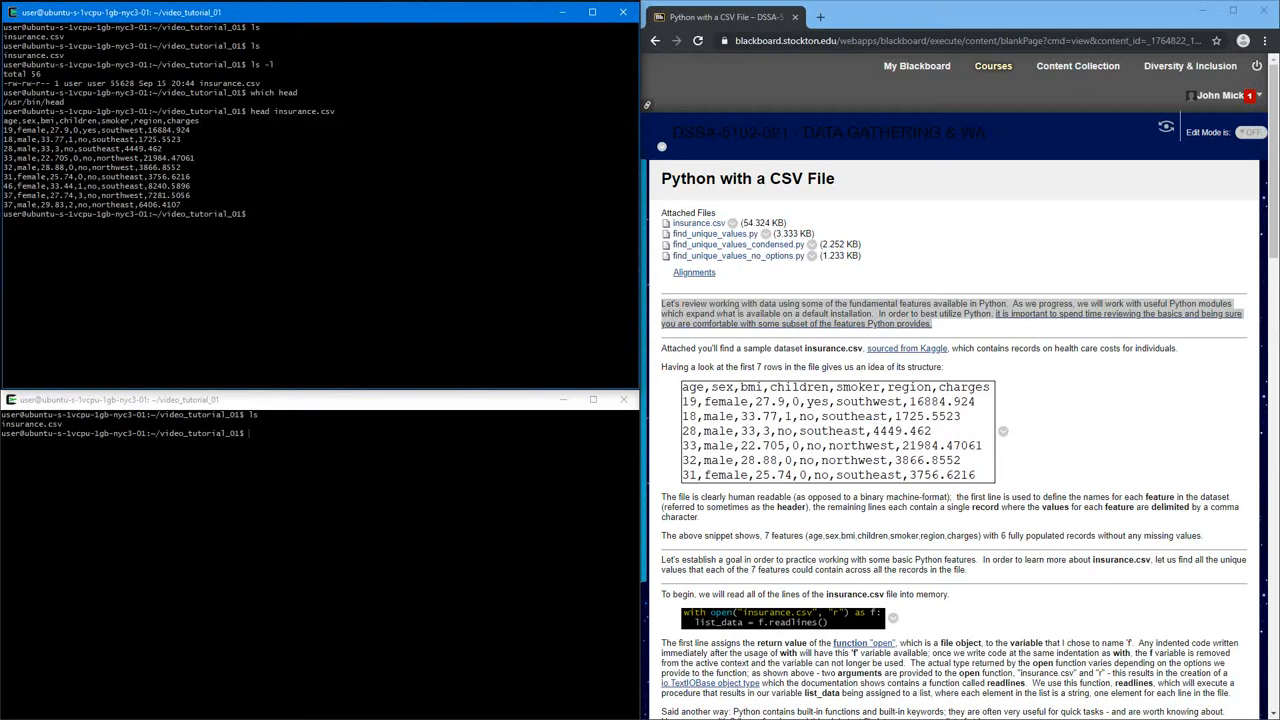
text(head -n5 head)
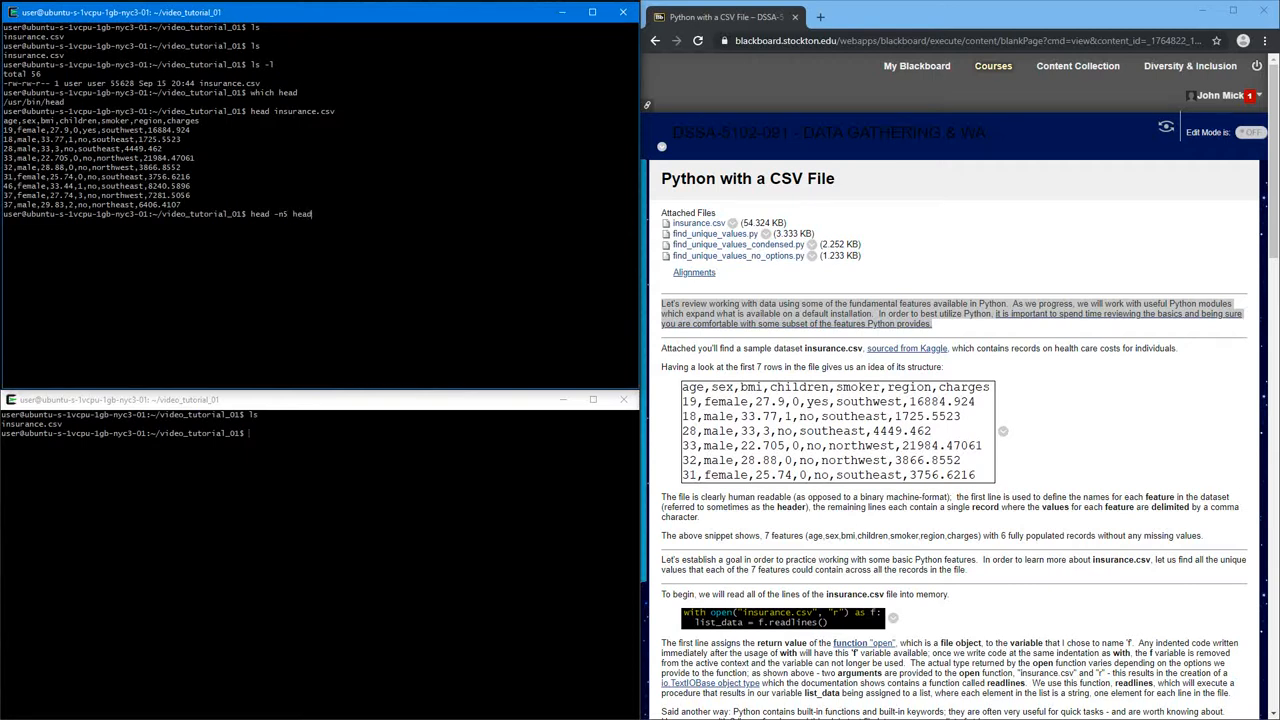
text(insurance.csv)
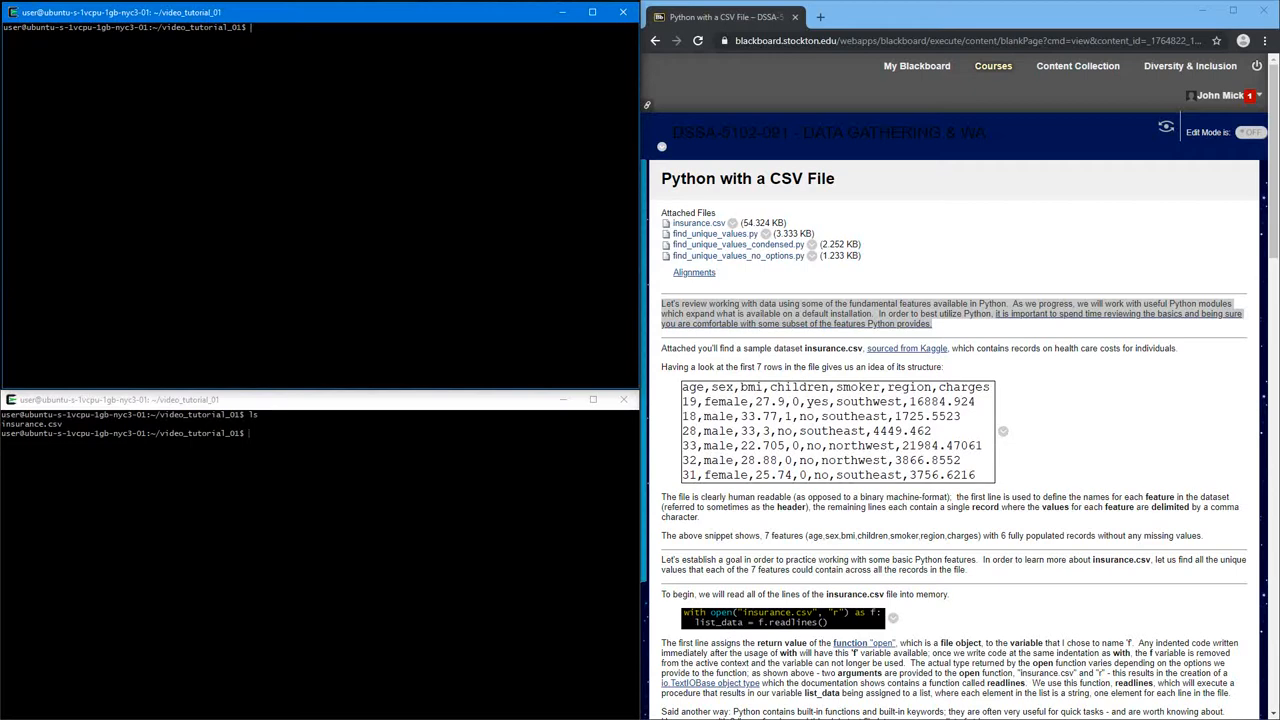
Show insurance.csv's header row and last five records, and locate tail
text(head -n1insurance.csv)
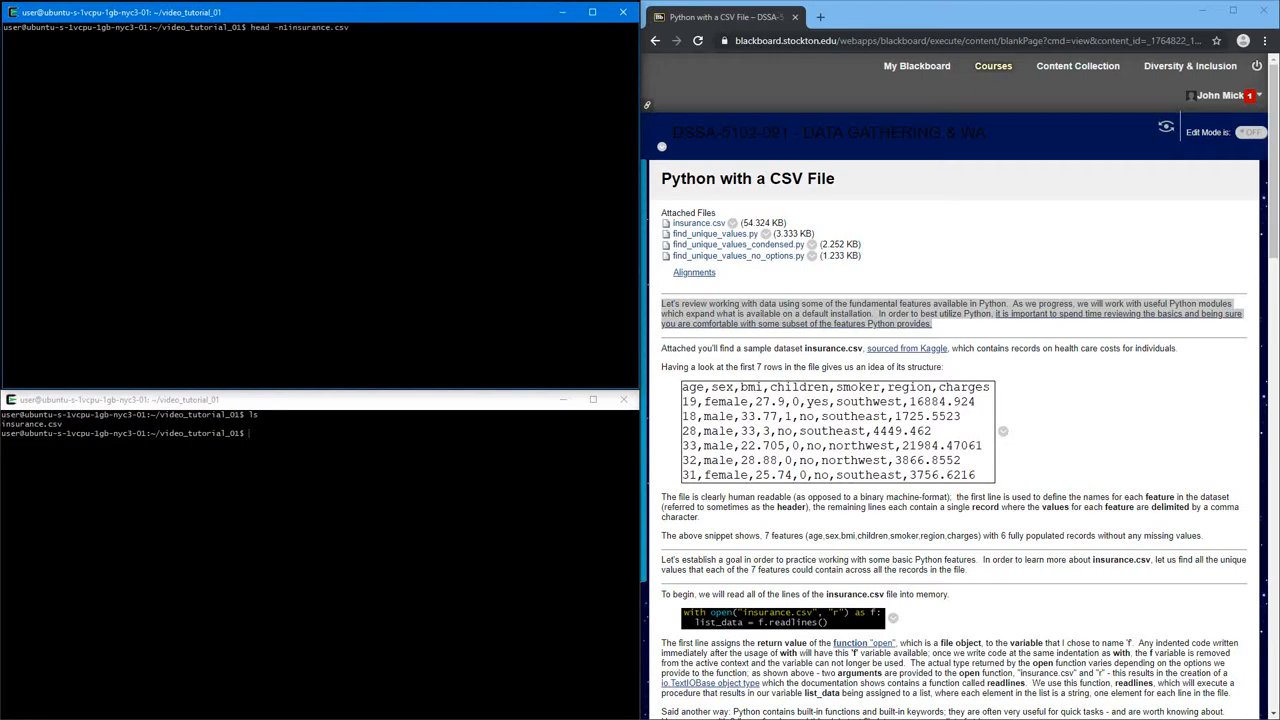
text(tail 0)
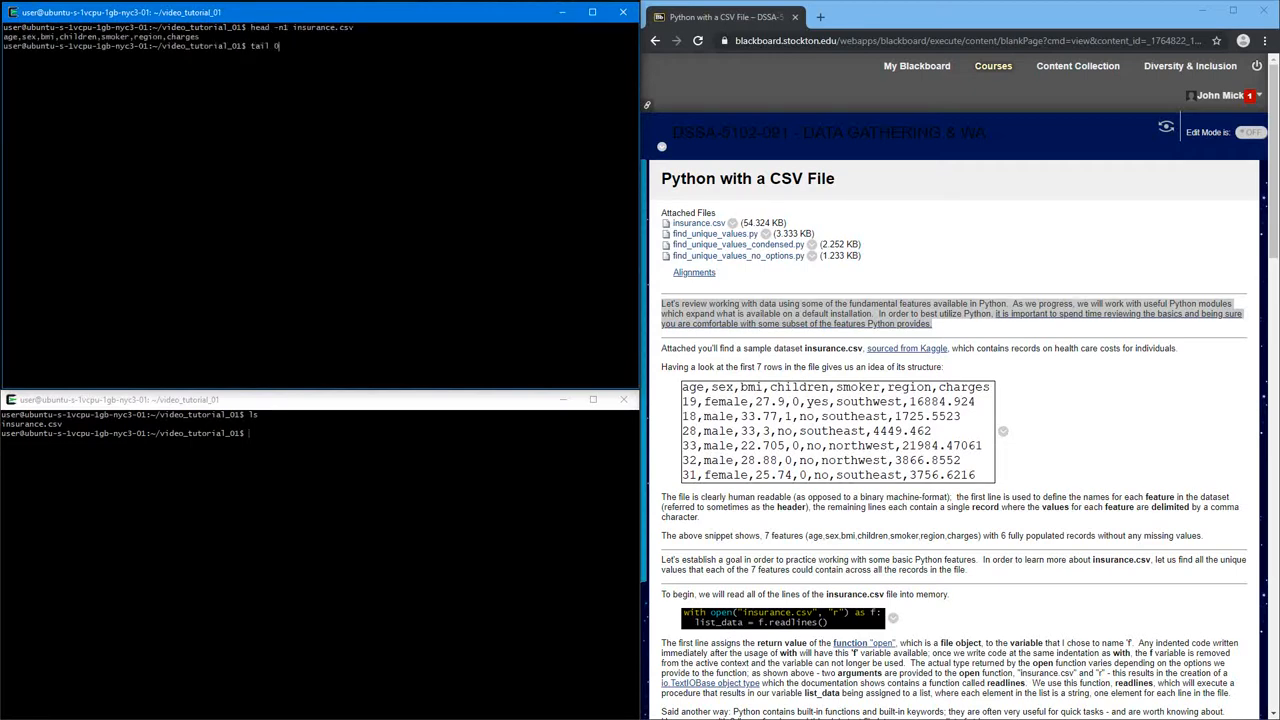
text(-n5 insurance.csv)
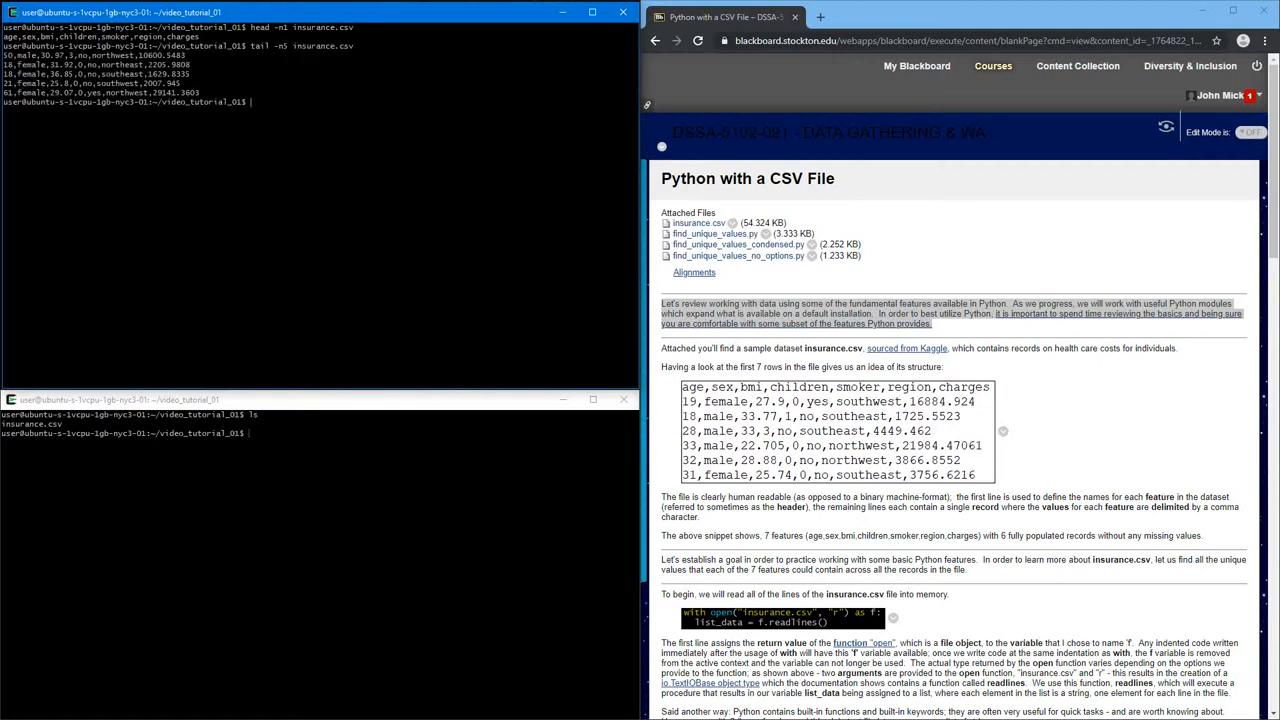
text(which tail)
text(echo $PATH)
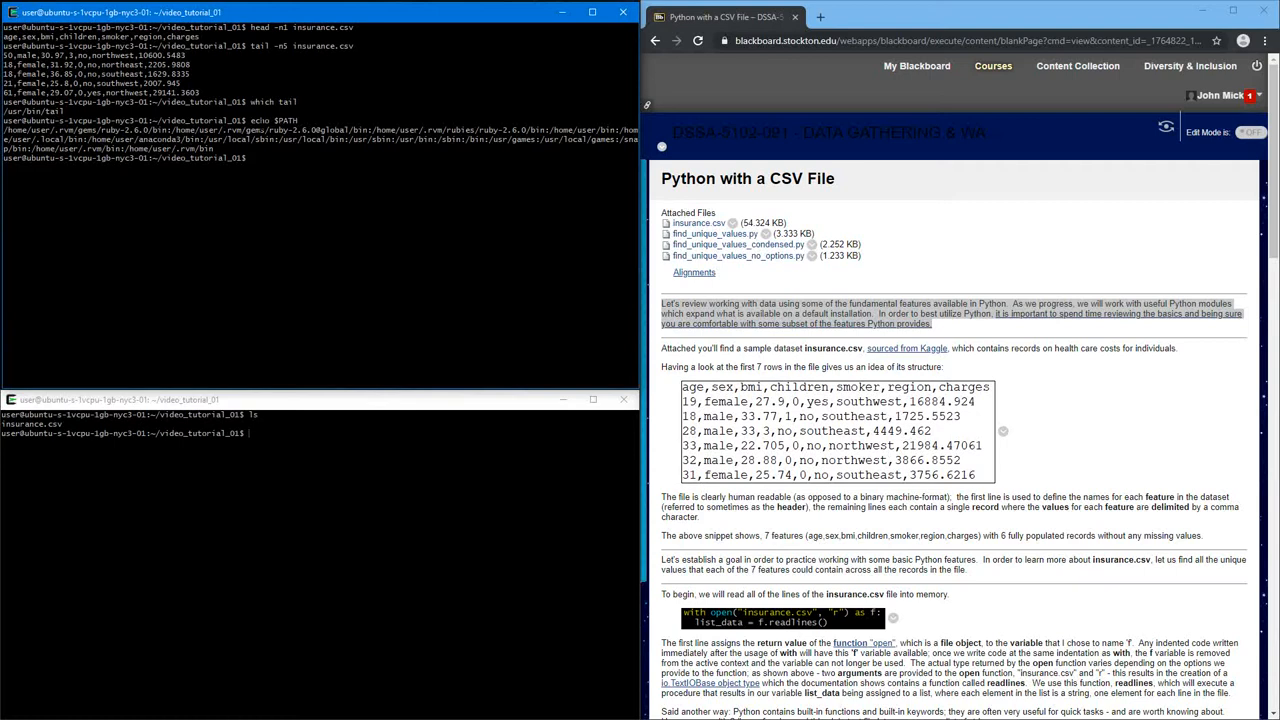
Confirm python resolves to Anaconda and launch the Python 3.6.5 interpreter
double_click(283, 120)
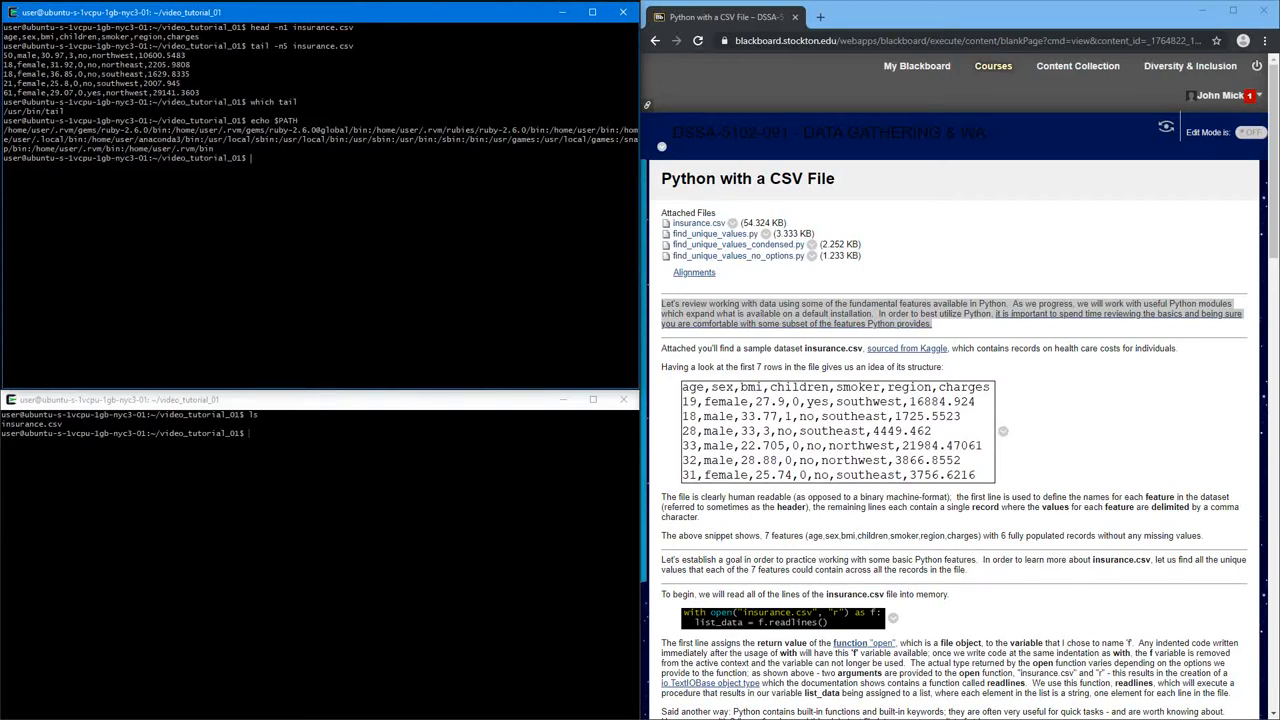
text(python)
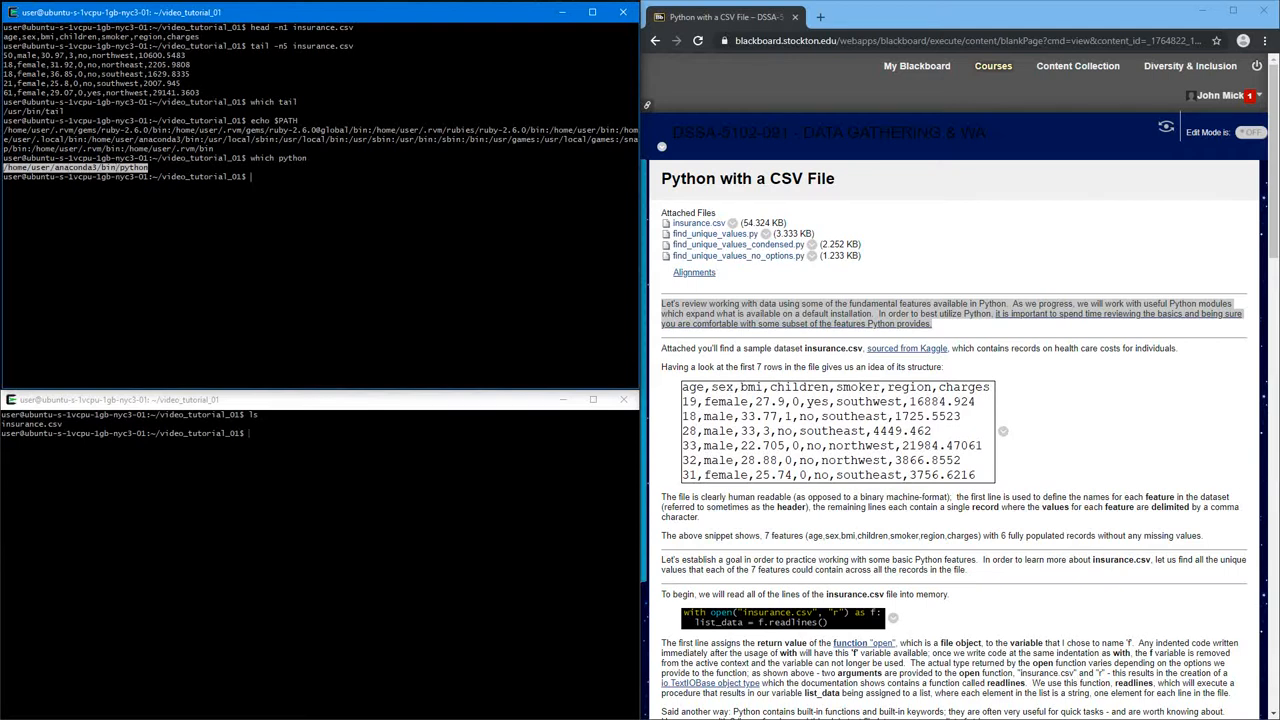
text(python)
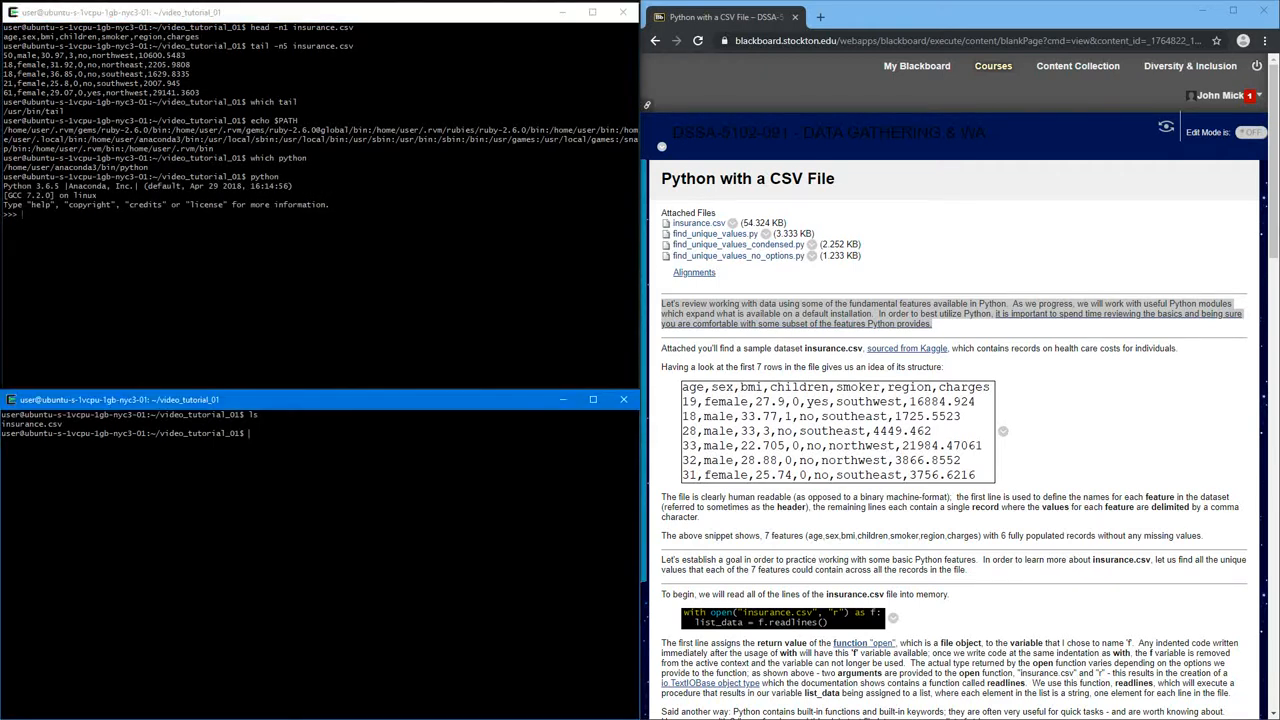
text(which)
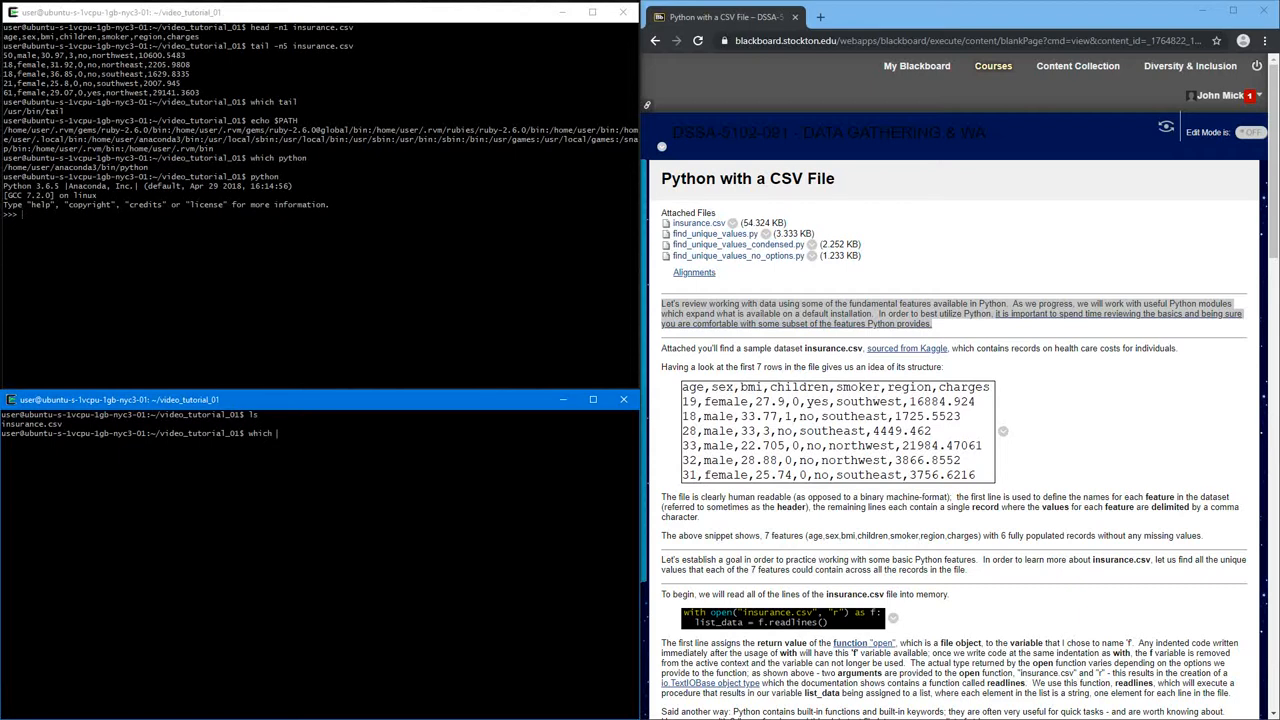
List /usr/bin/pytho* executables and mark python3.5 in the listing
text(ls /usr/bin/pytho*)
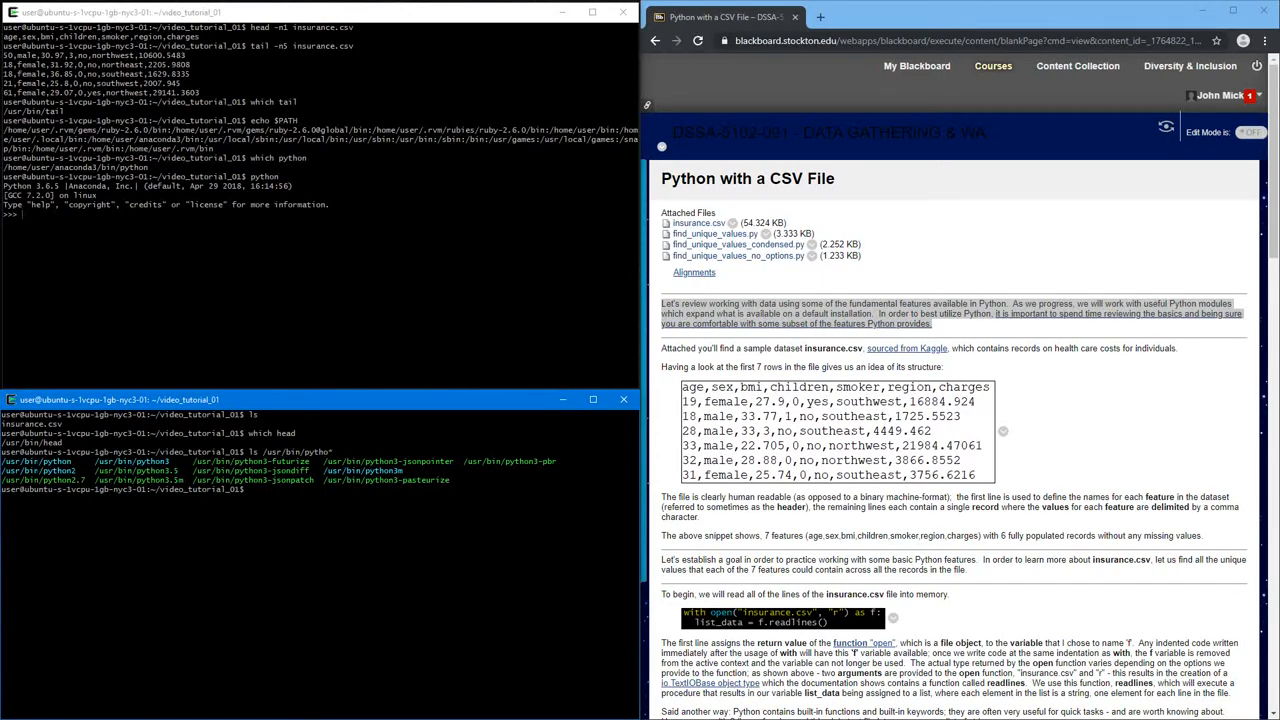
double_click(37, 461)
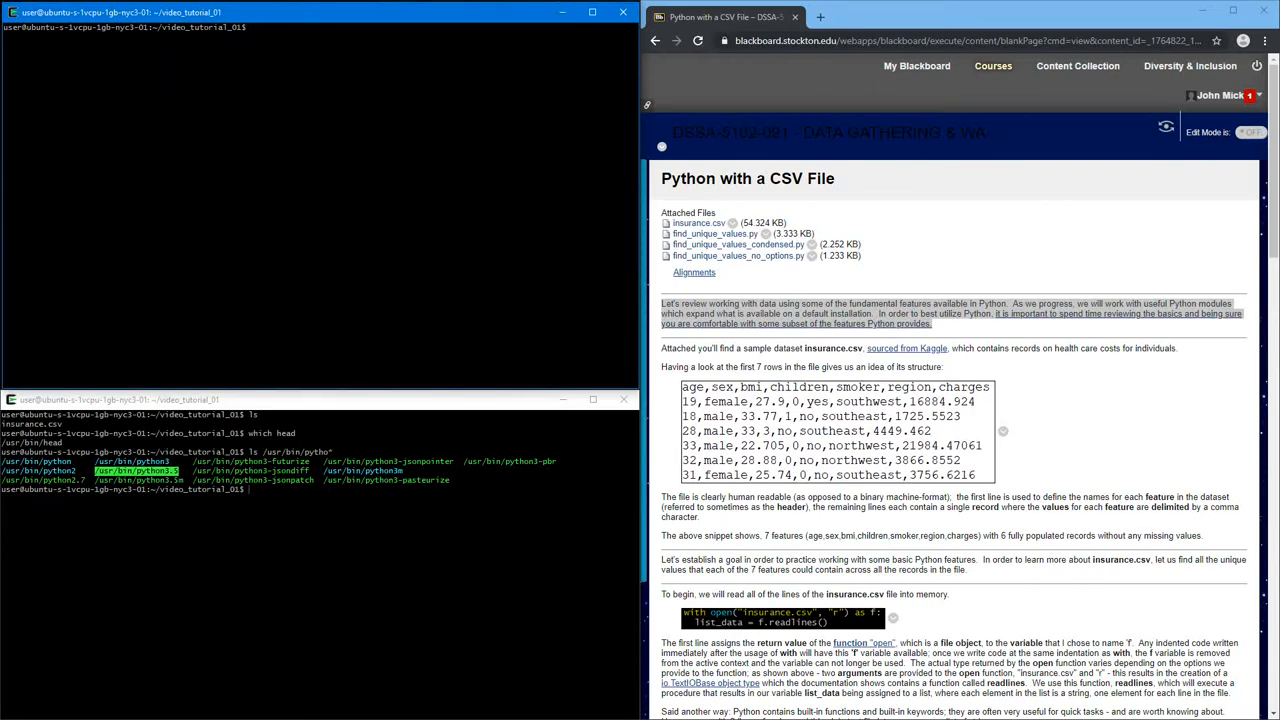
Locate touch, create empty example.py, and list it beside insurance.csv
scroll(down, 3)
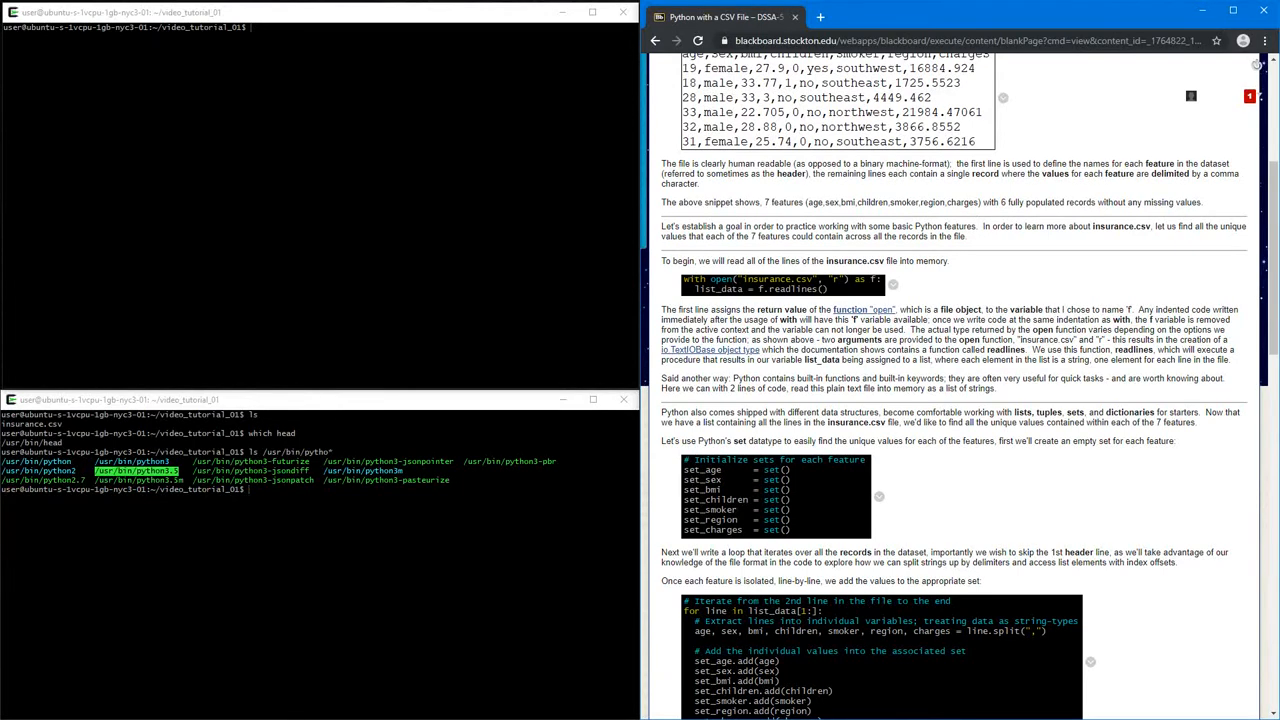
text(python)
click(319, 27)
text(ls)
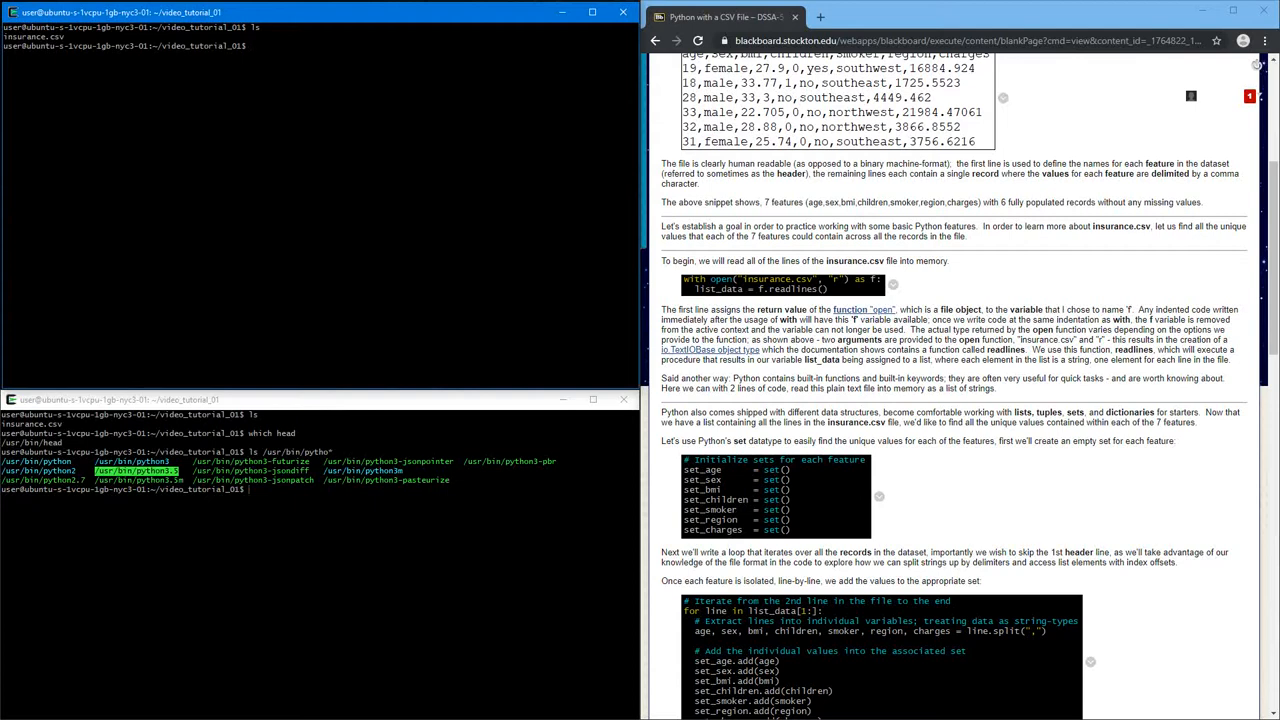
text(touch)
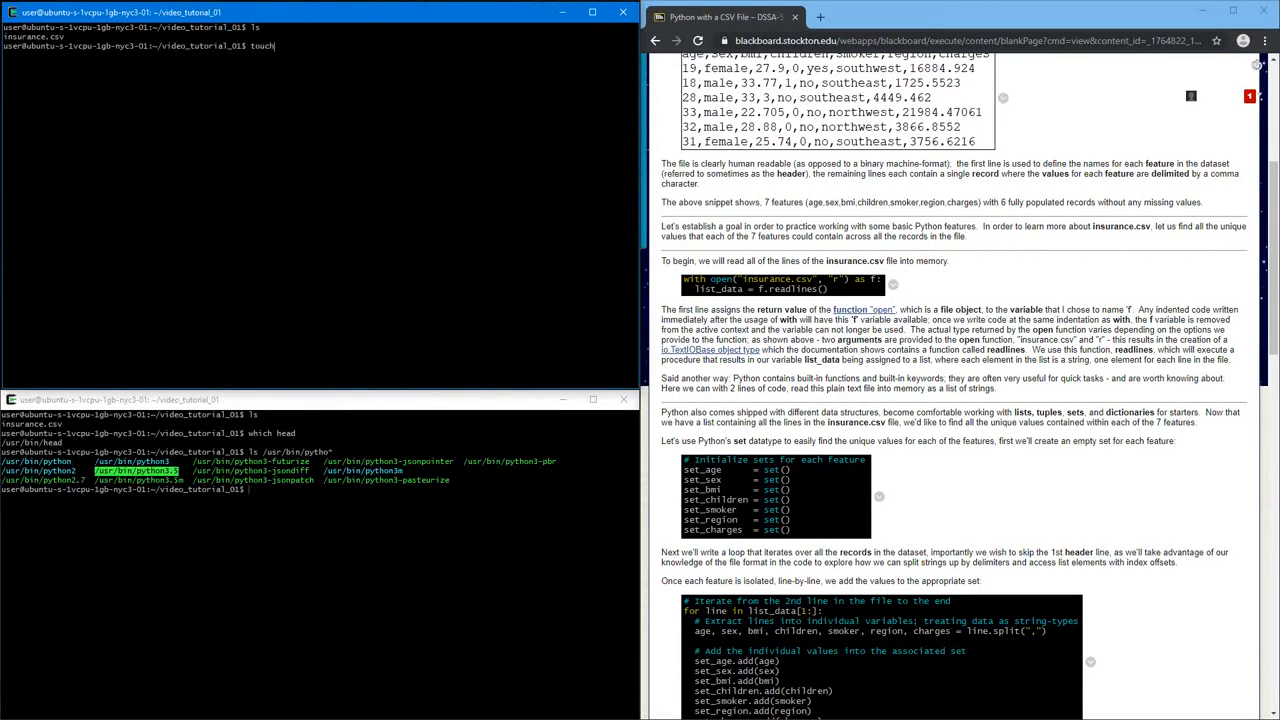
text(which t)
text(tou)
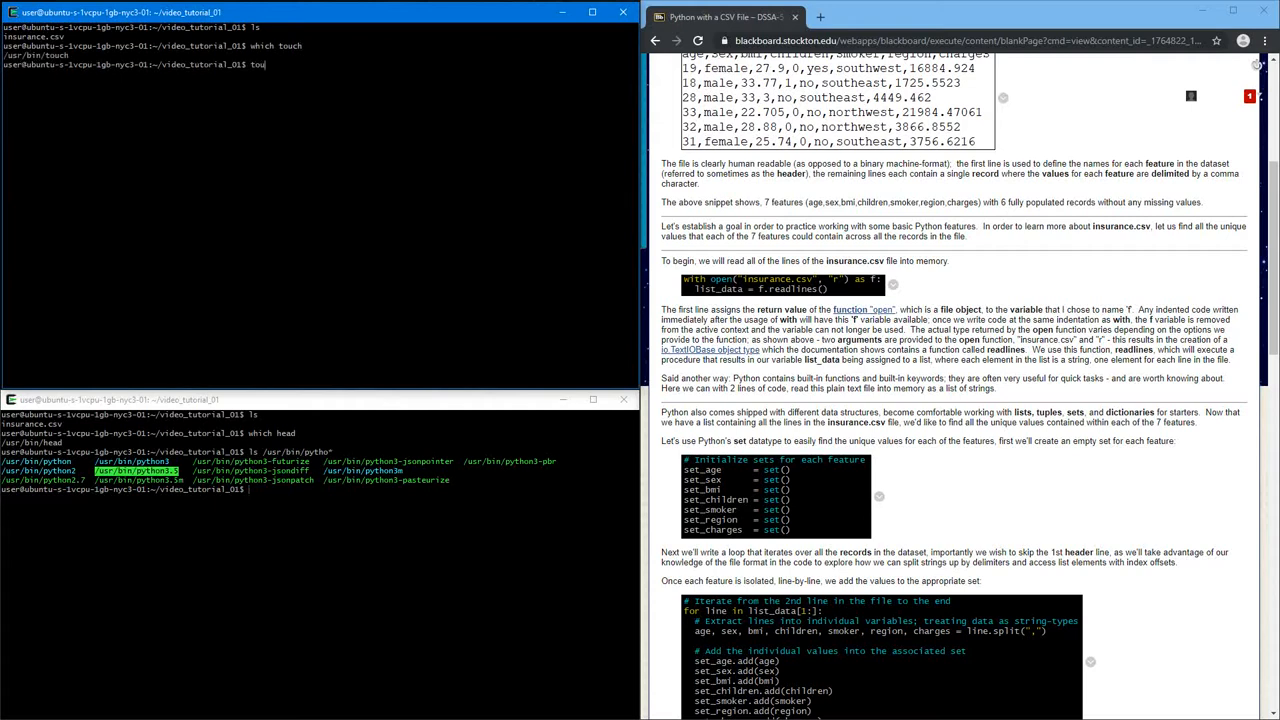
text(ch example.py)
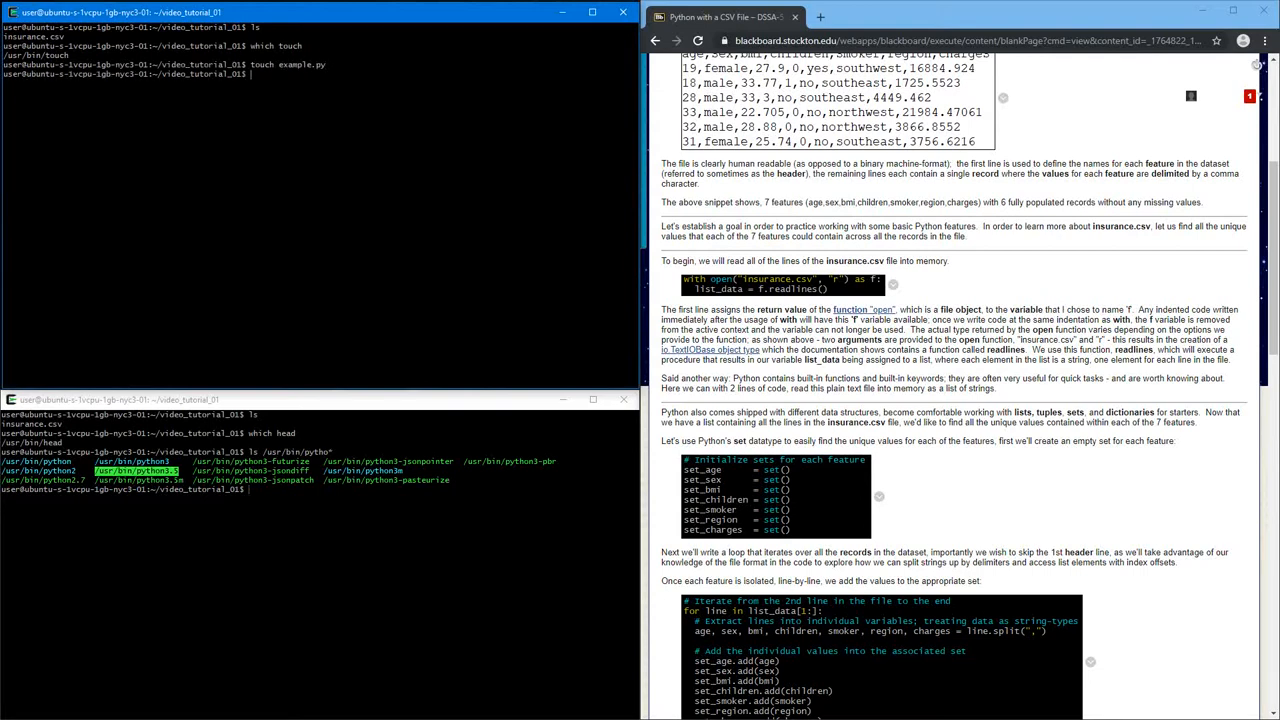
text(ls)
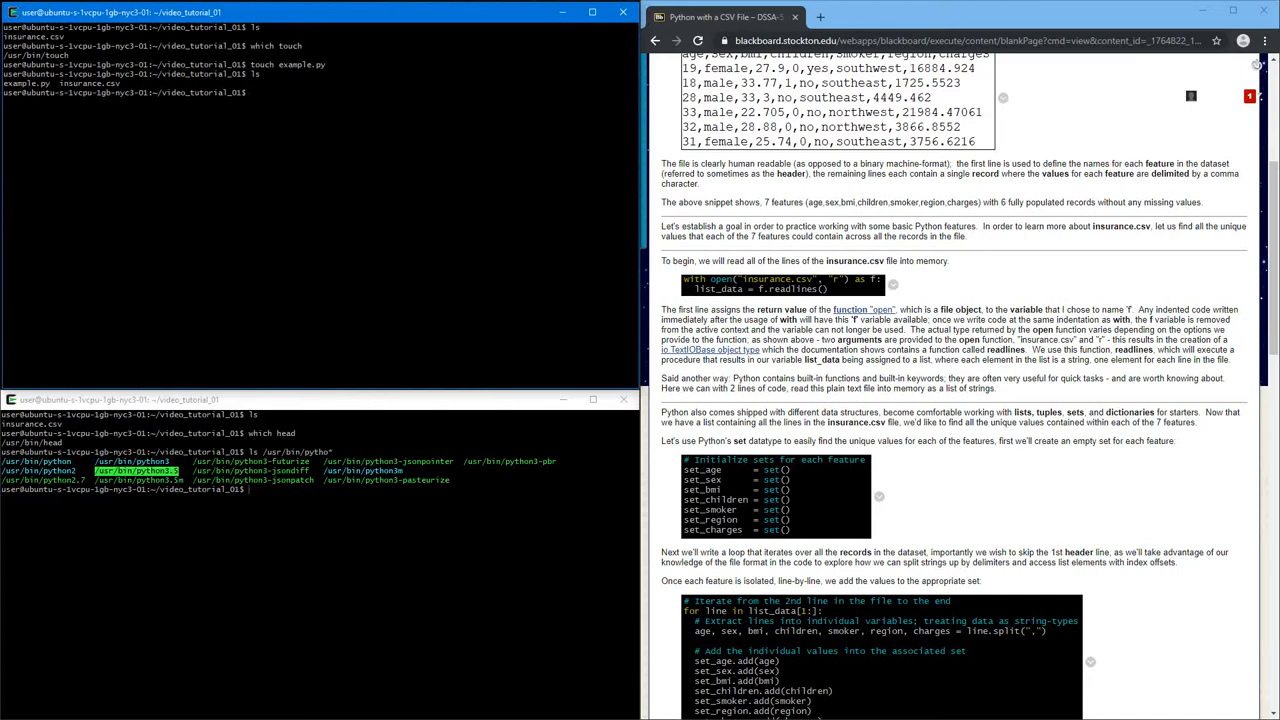
text(cat example.py)
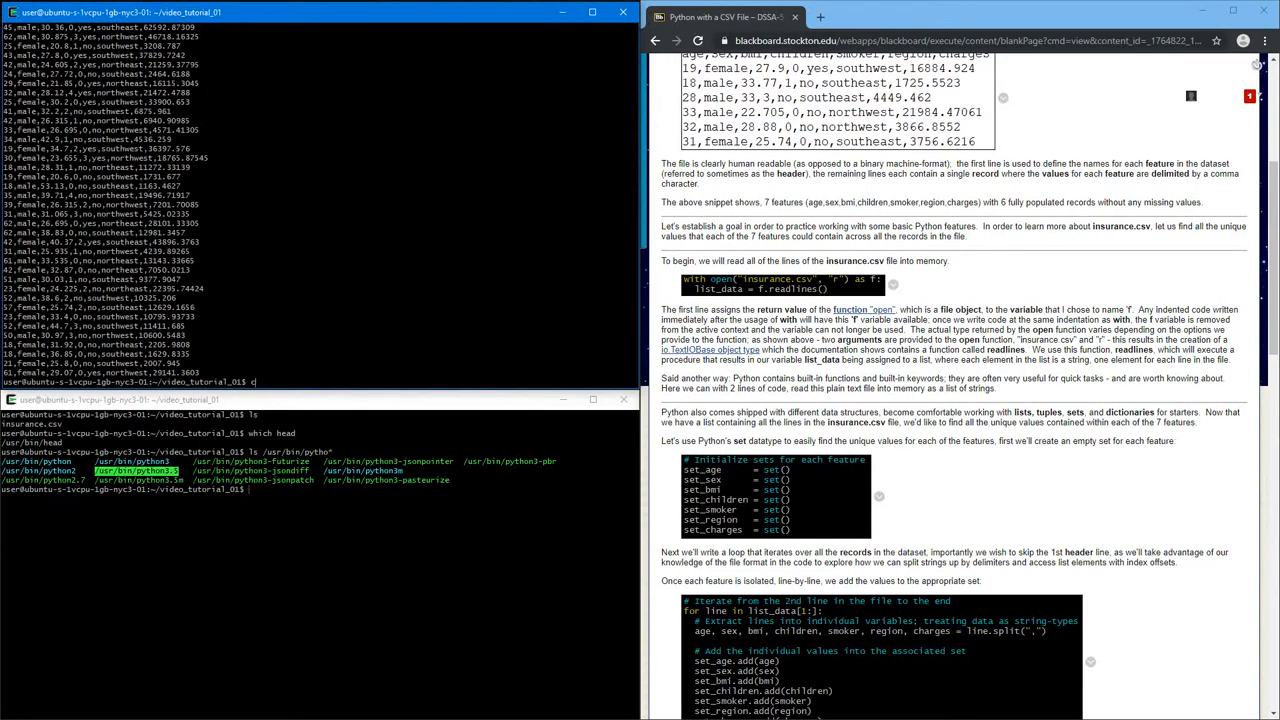
text(at example.py)
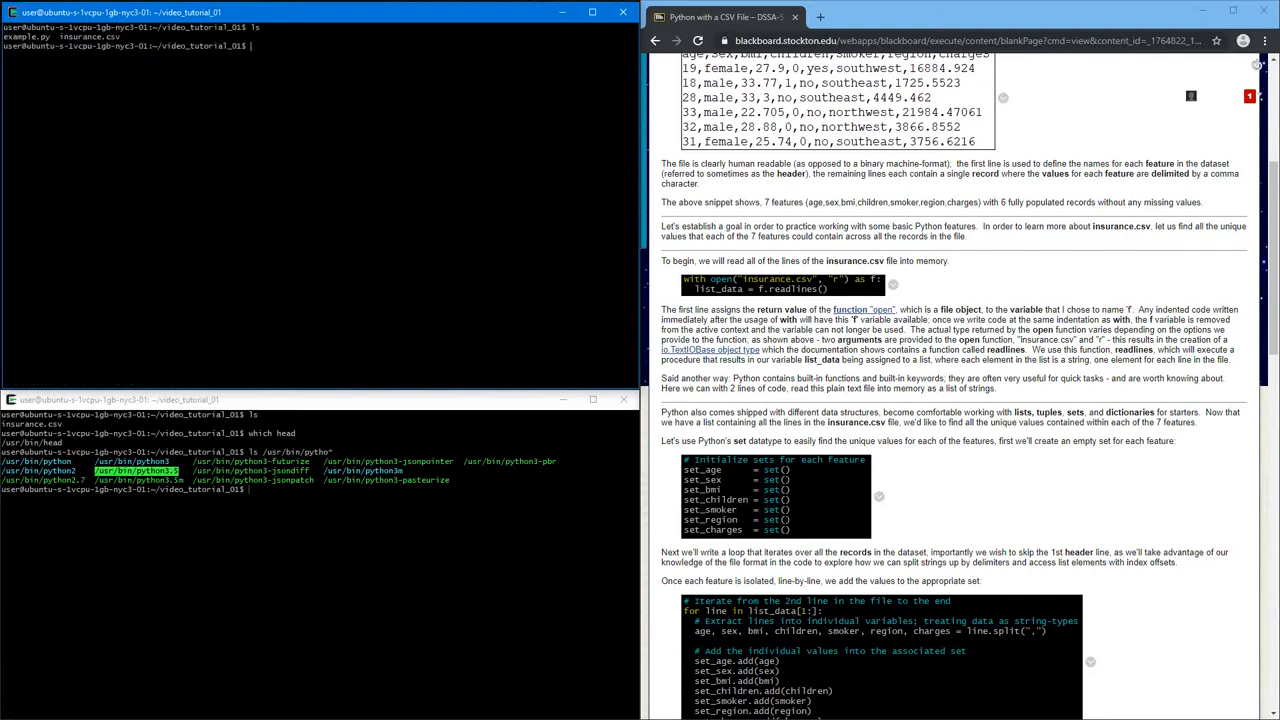
text(vim example.py)
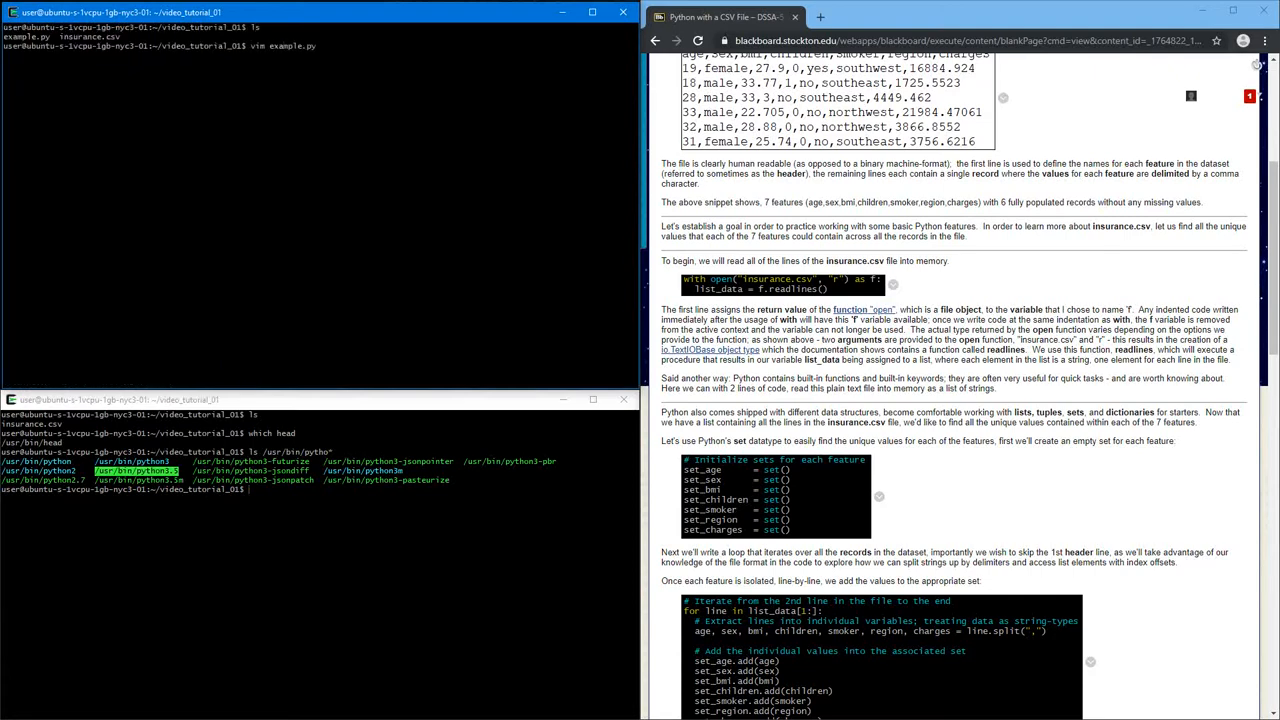
Open example.py in Vim, save lines 'Hello' and 'There', and check with cat
text(which vim)
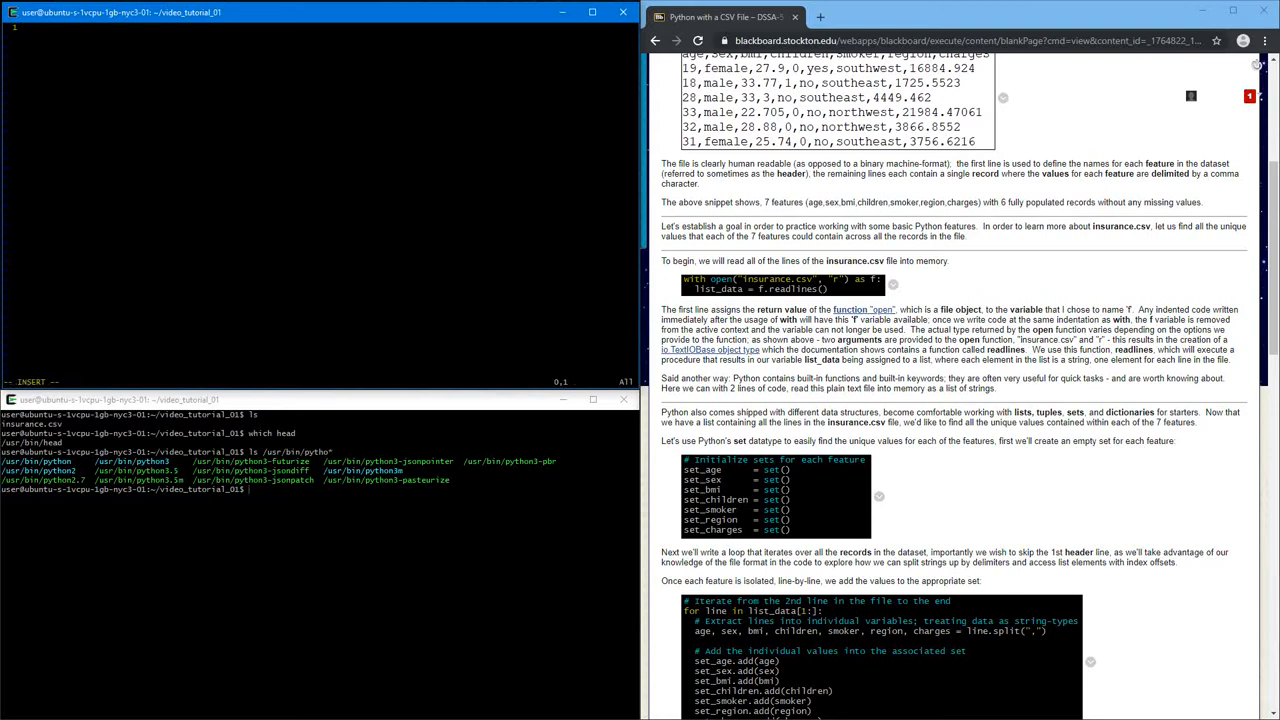
text(Hello)
click(320, 489)
text(ls)
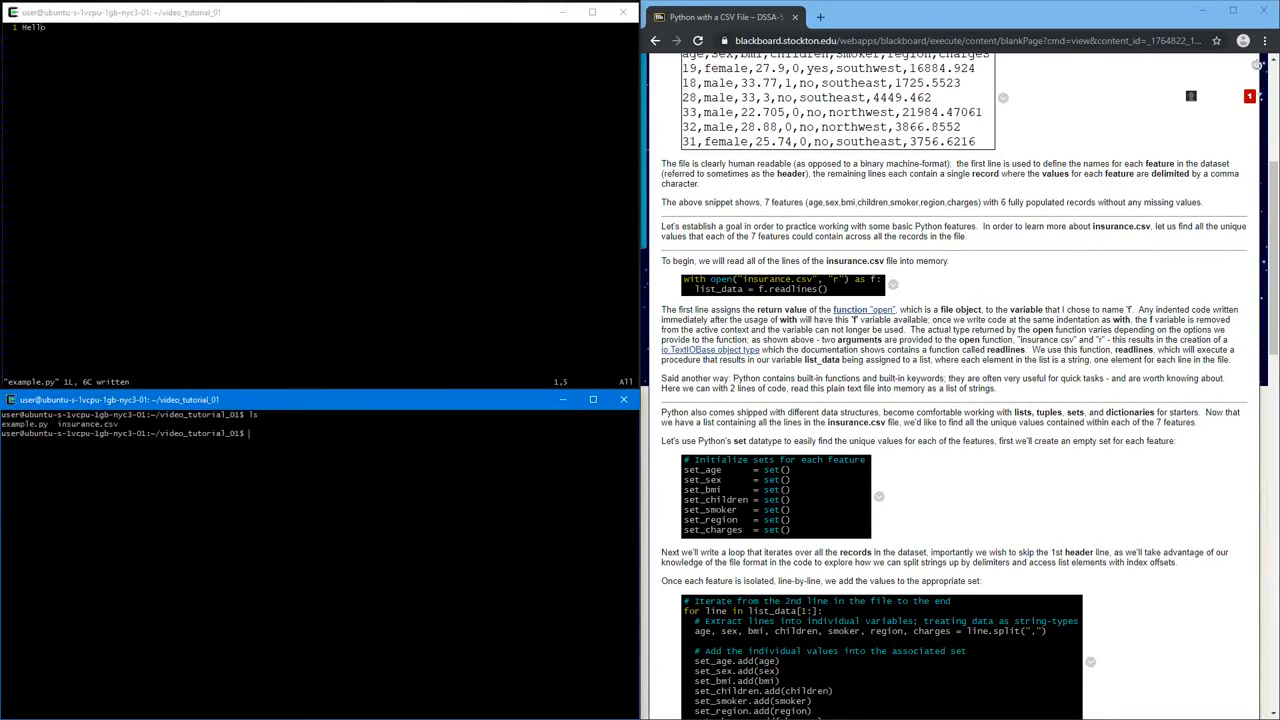
text(cat example.py)
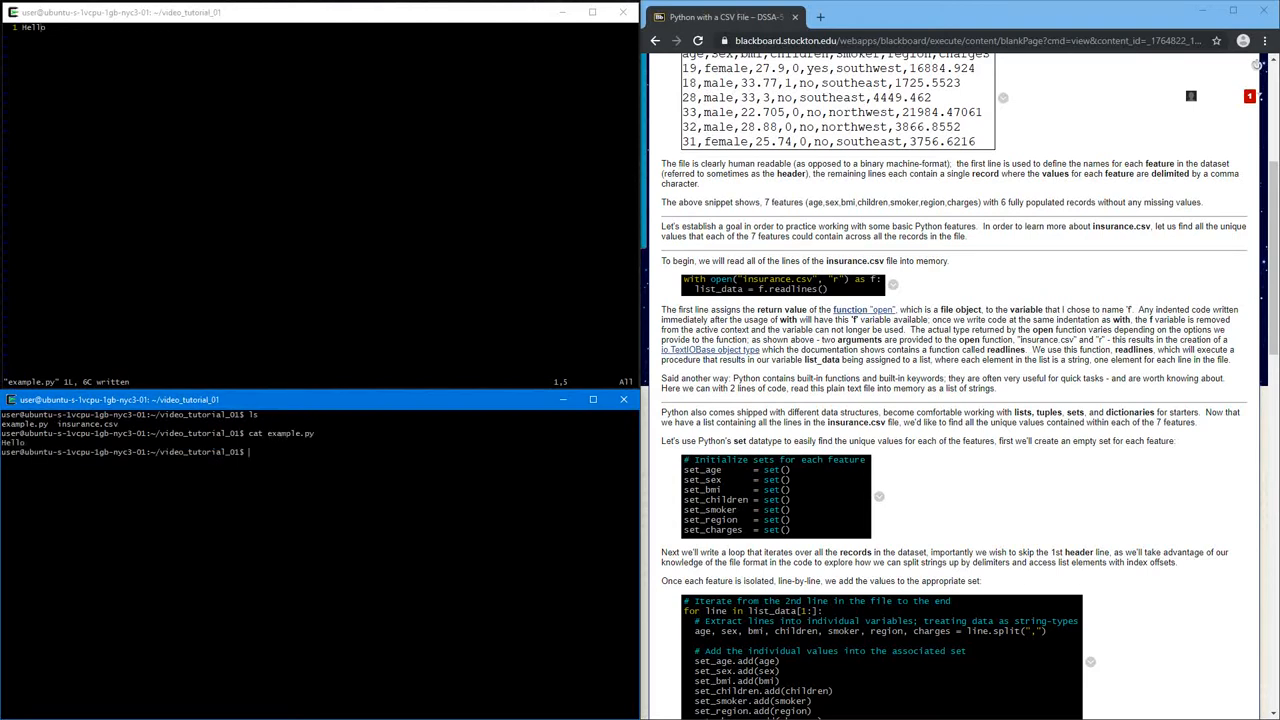
text(There)
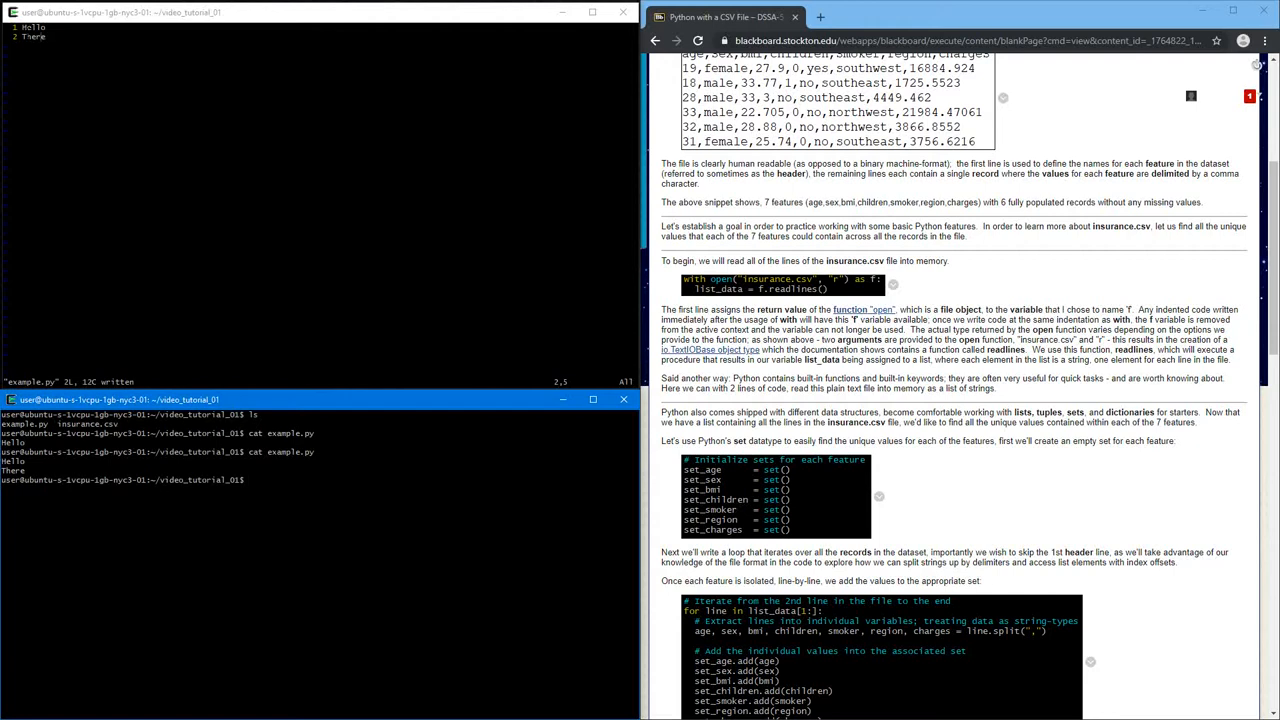
Confirm python is Anaconda's and run python example.py
text(py)
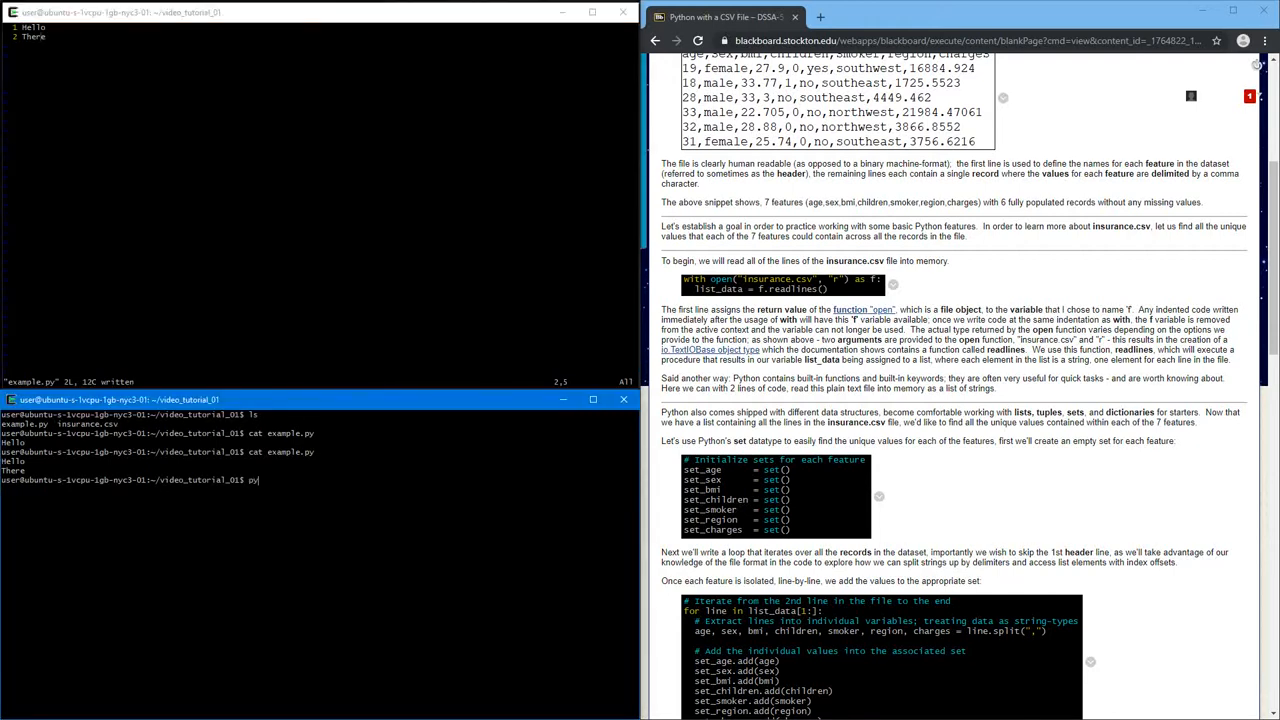
key(Backspace)
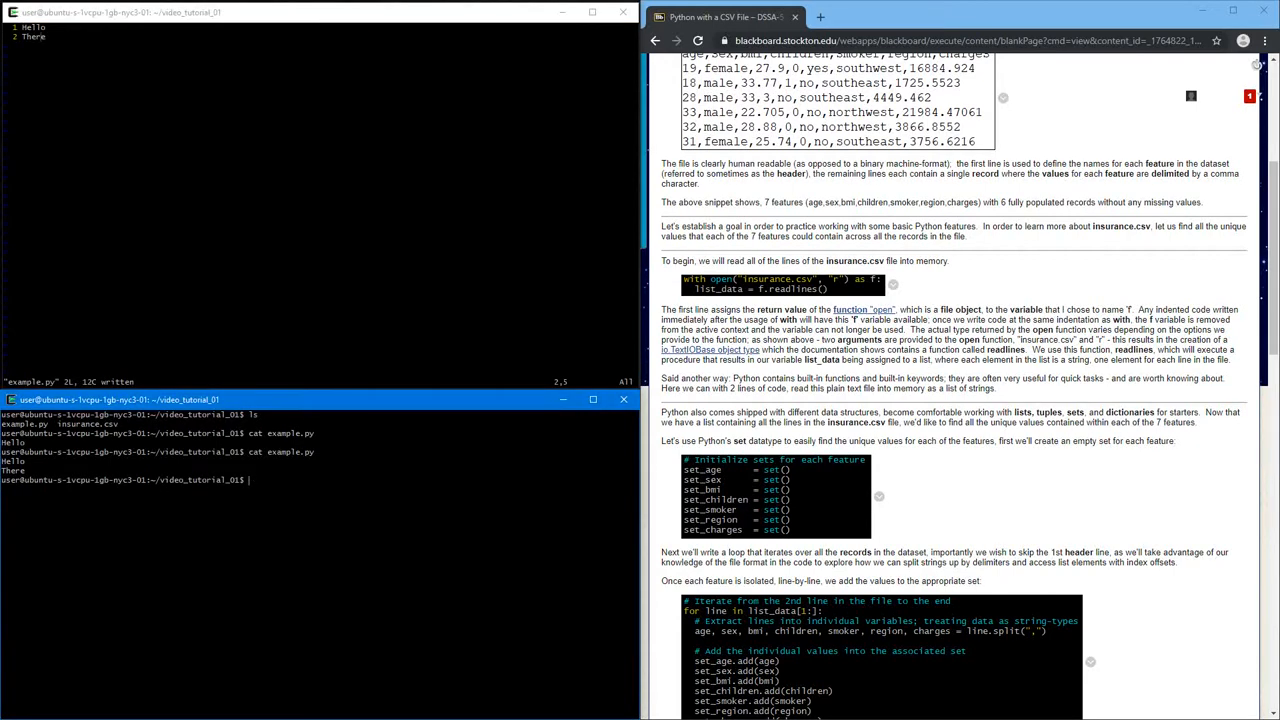
text(which python)
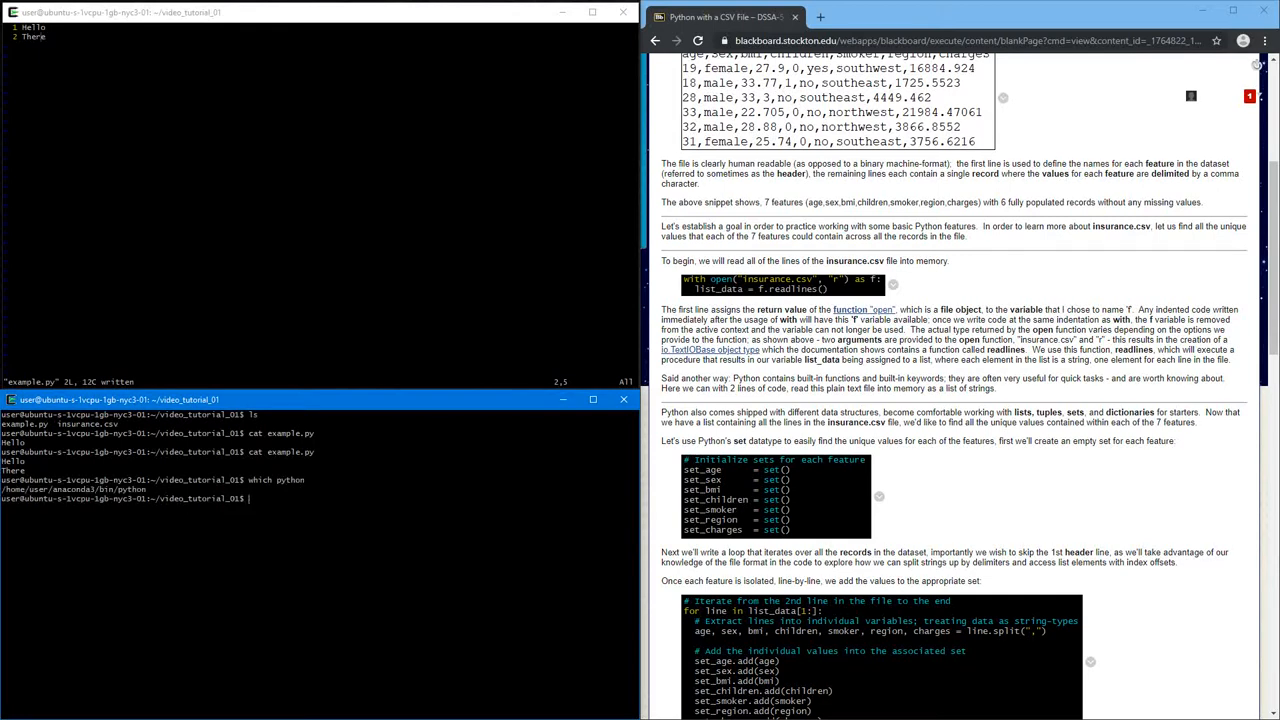
text(python example.py)
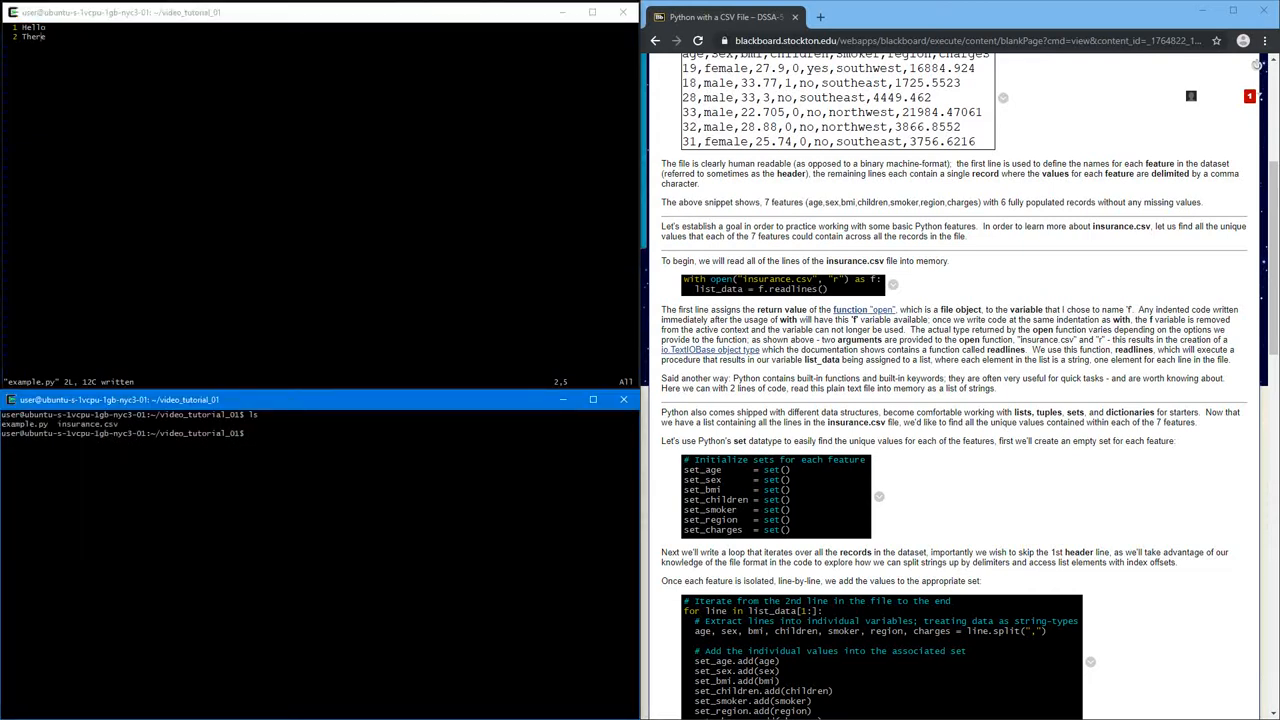
Run ls, head insurance.csv, then head -n3 insurance.csv for header plus two records
text(ls)
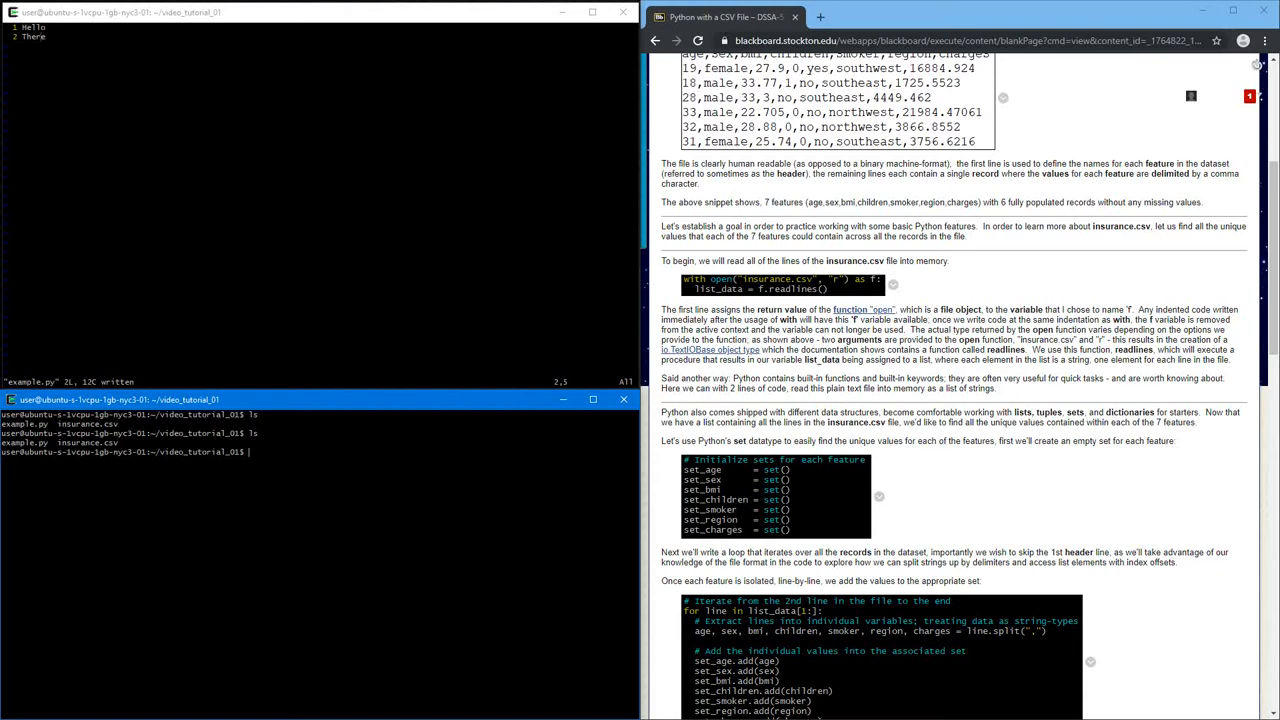
text(head)
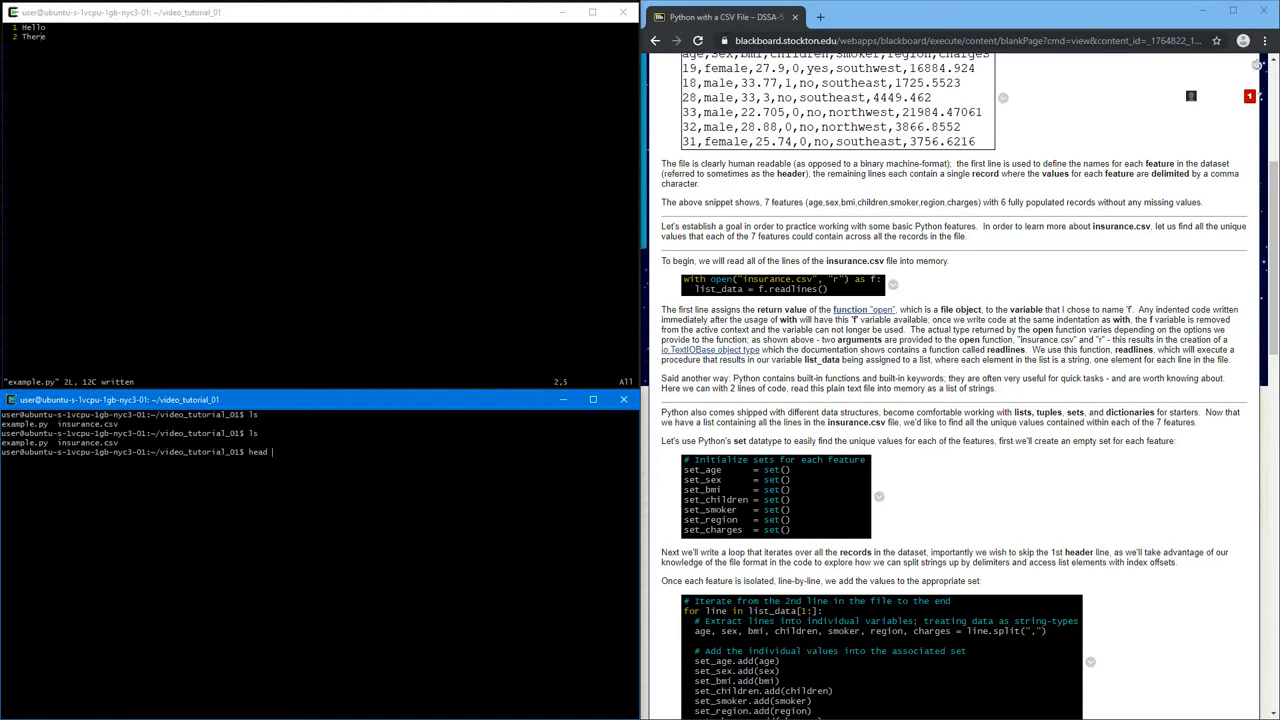
text(insurance.csv)
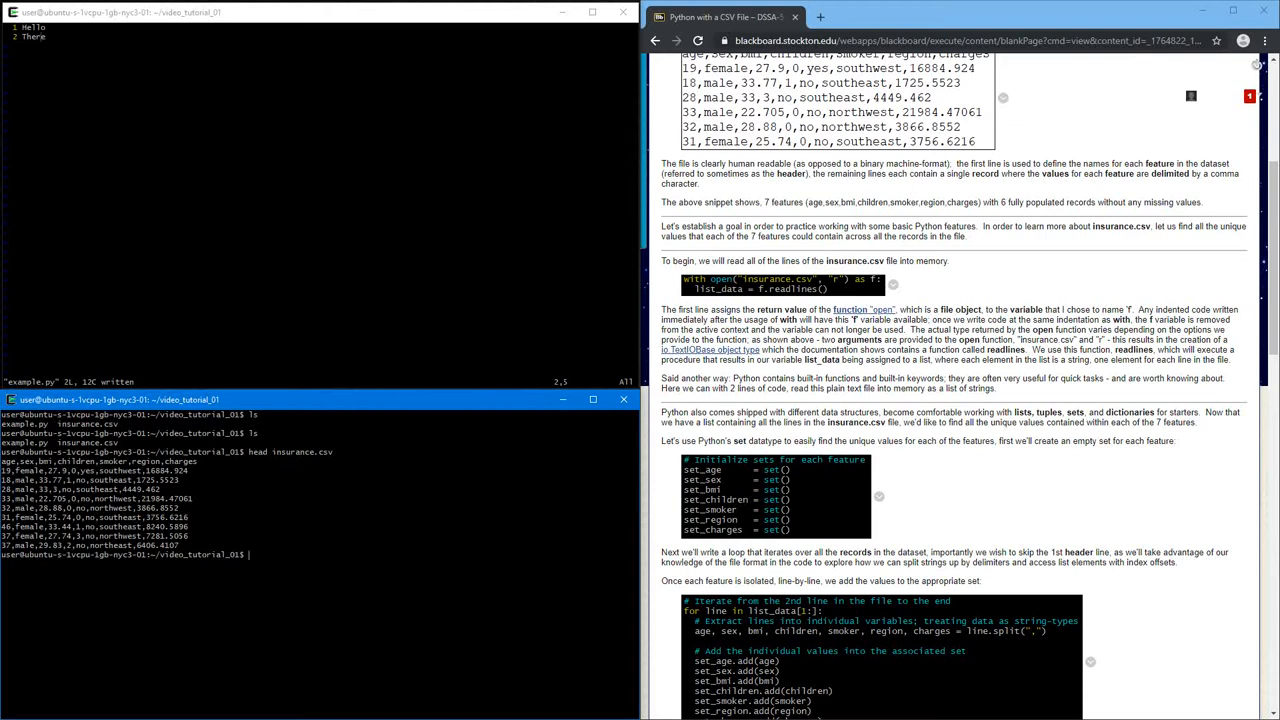
text(head Obn)
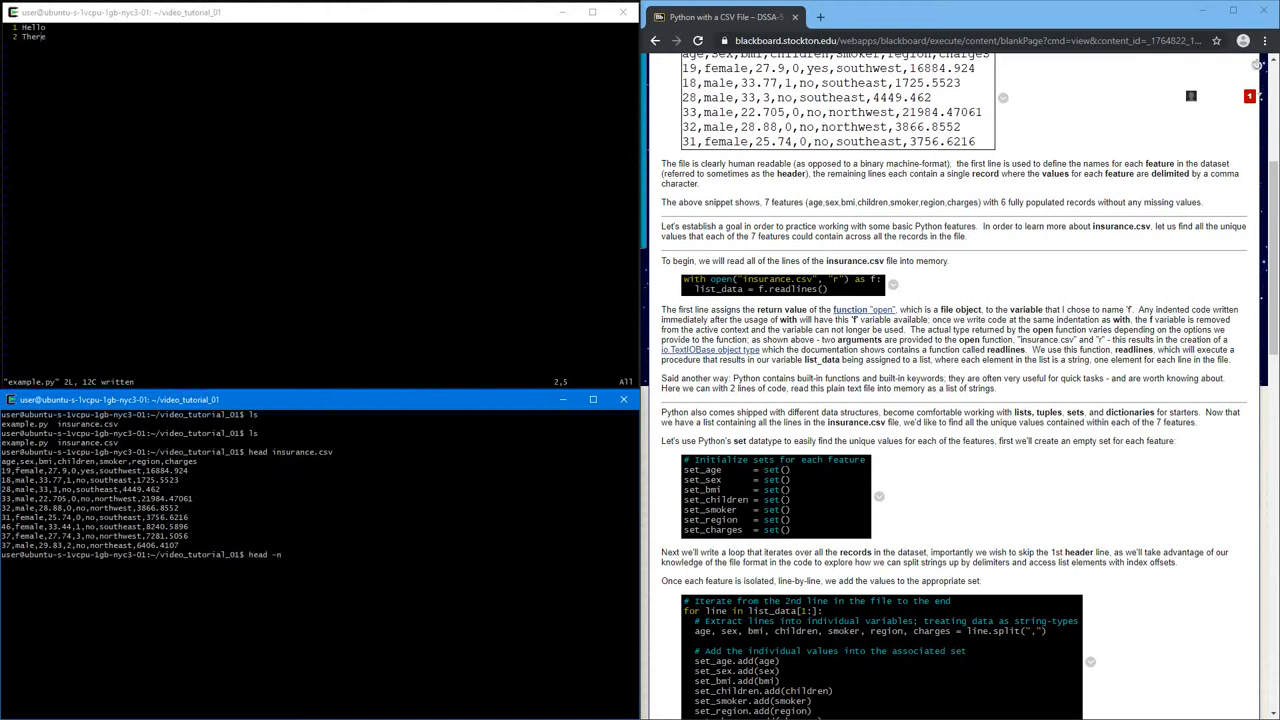
text(head -n3 insurance.csv)
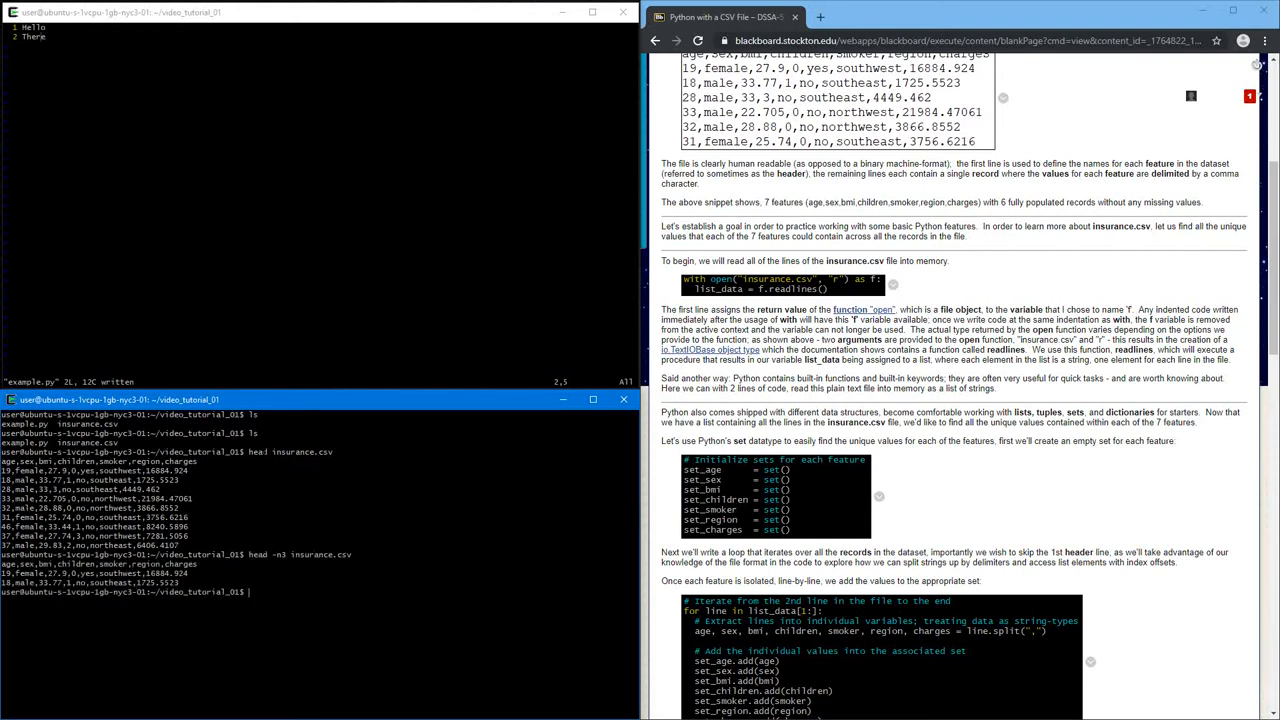
double_click(257, 451)
text(with open(")
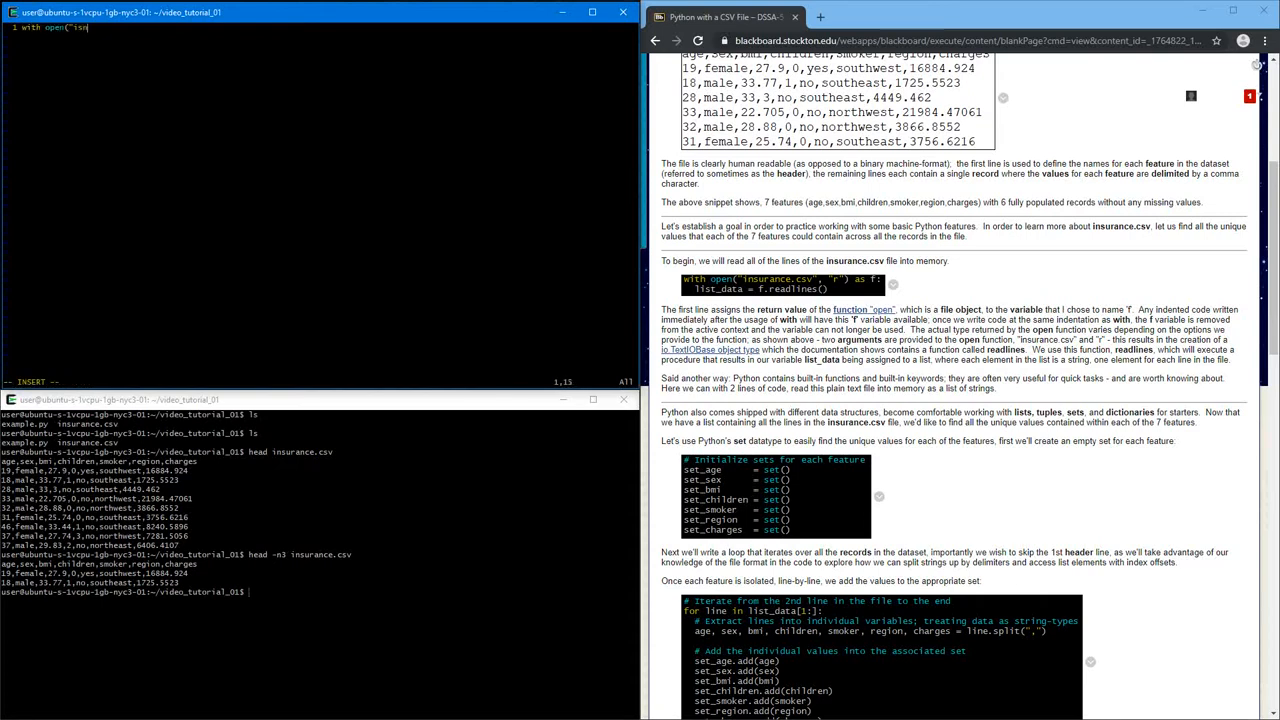
Write with open("insurance.csv", "r") as f and the readlines line in example.py
text(insurance.csv)
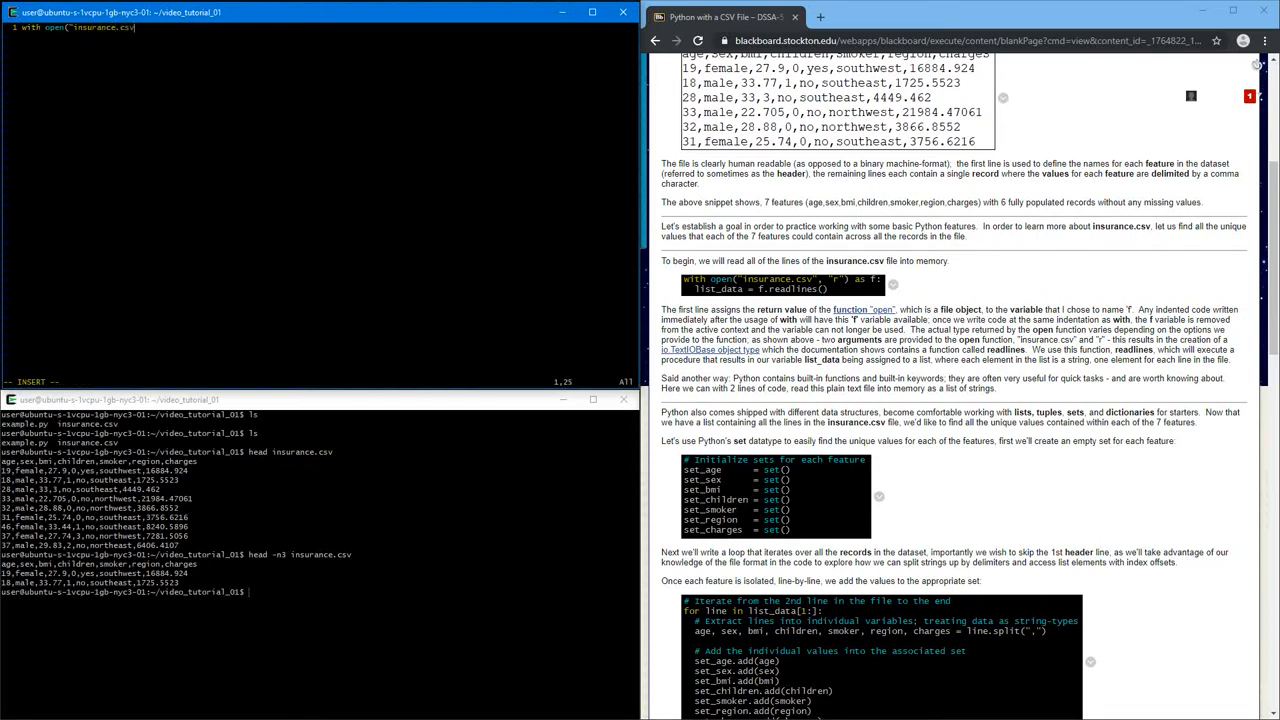
text(", "r") as f:)
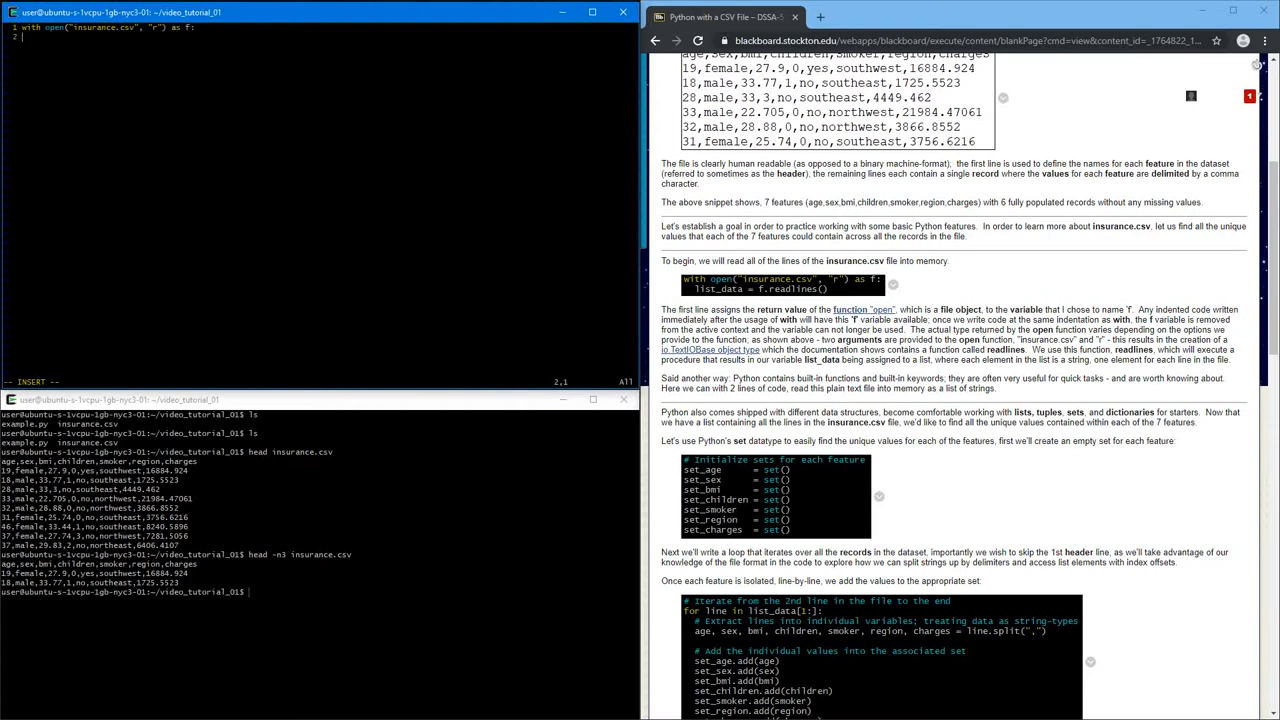
text(data = f.readlines())
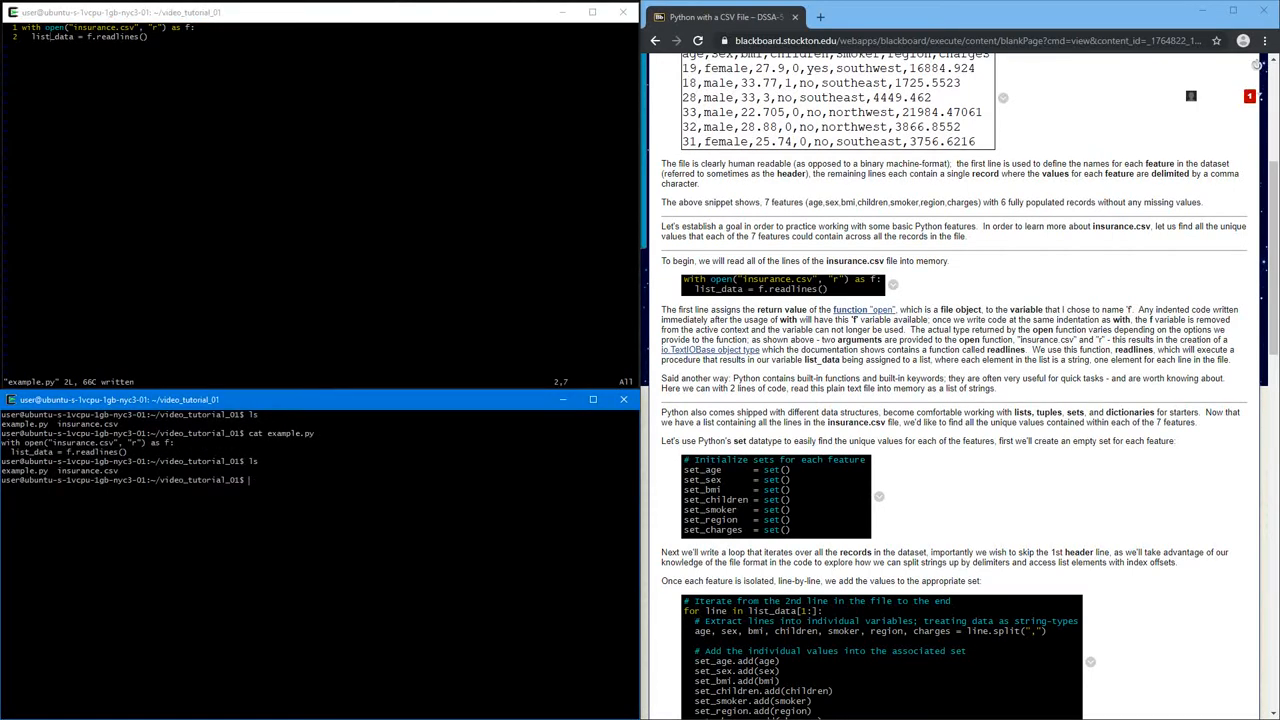
Print example.py's contents with cat and run it with python
text(cat e)
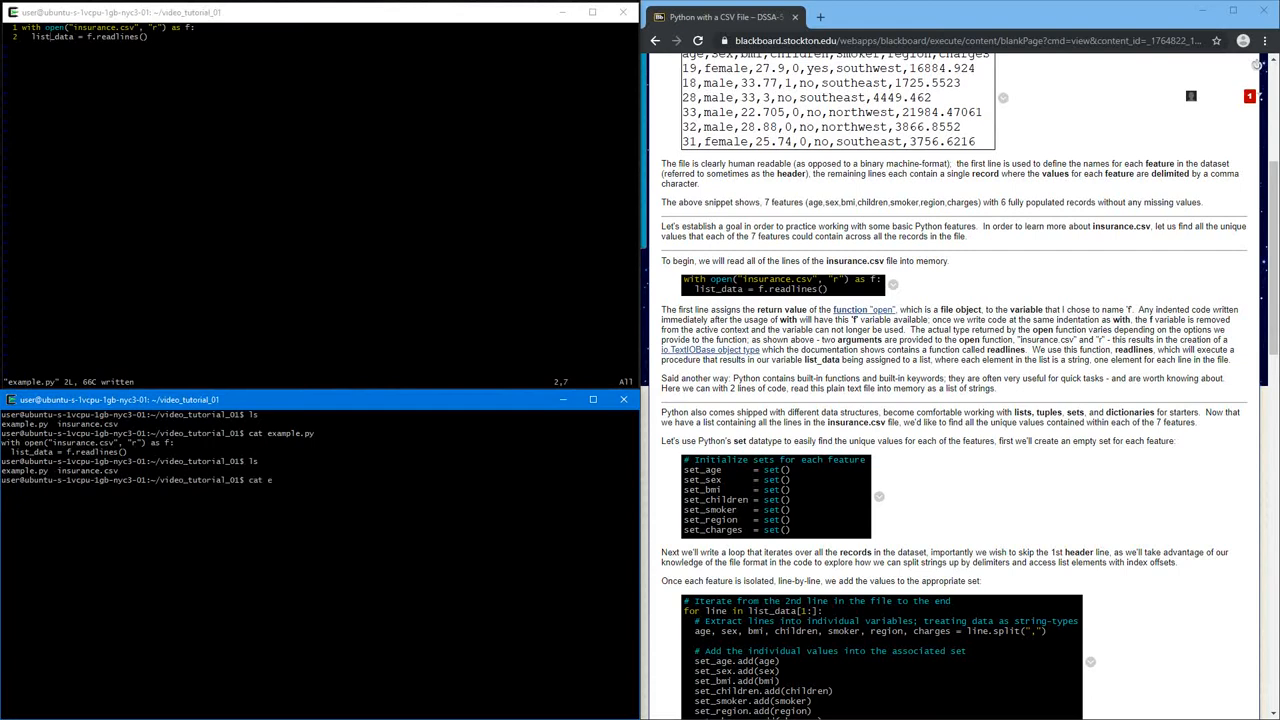
key(Return)
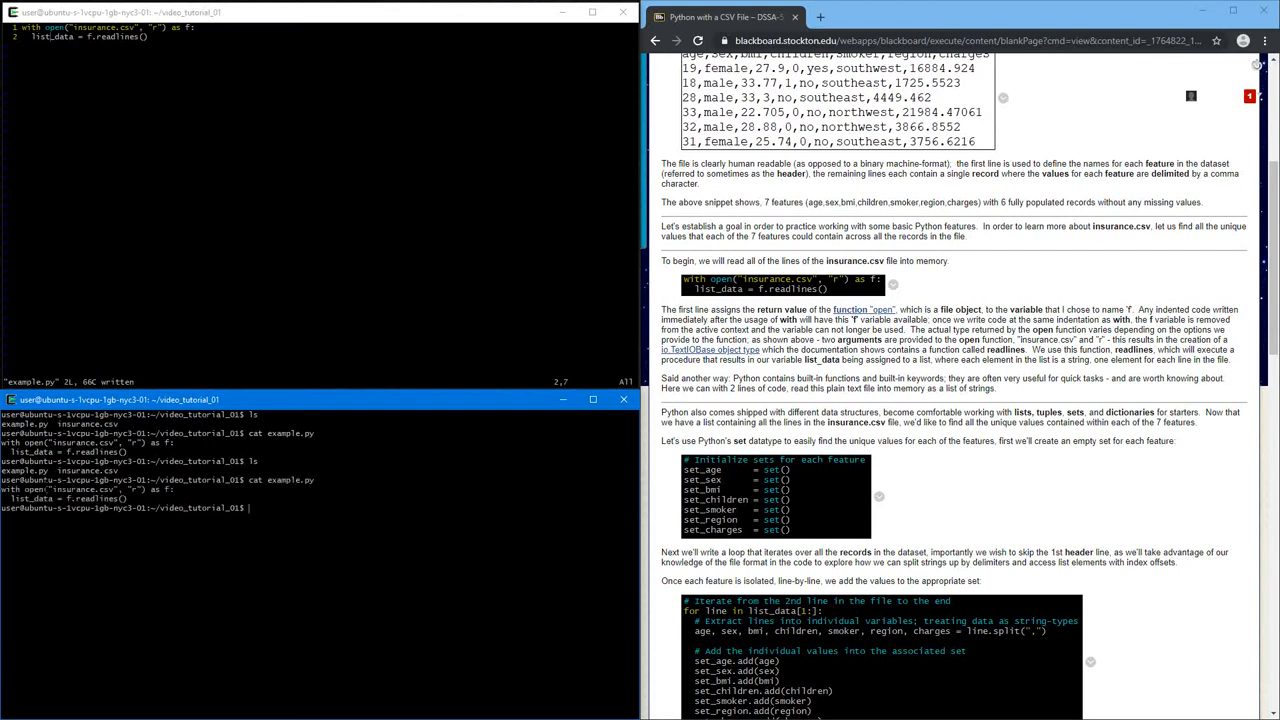
text(python example.py)
click(319, 27)
text(prin)
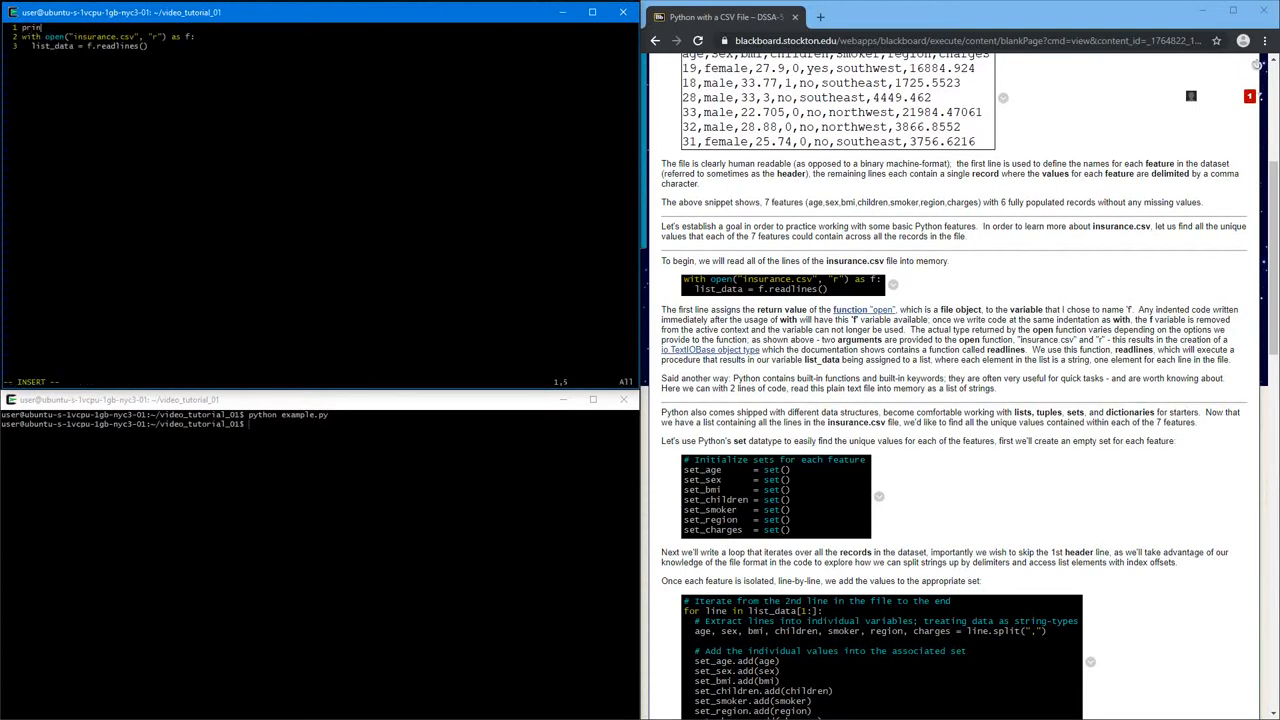
Add print("Starting application") as line 1 of example.py, save, and run it
text(("Starting")
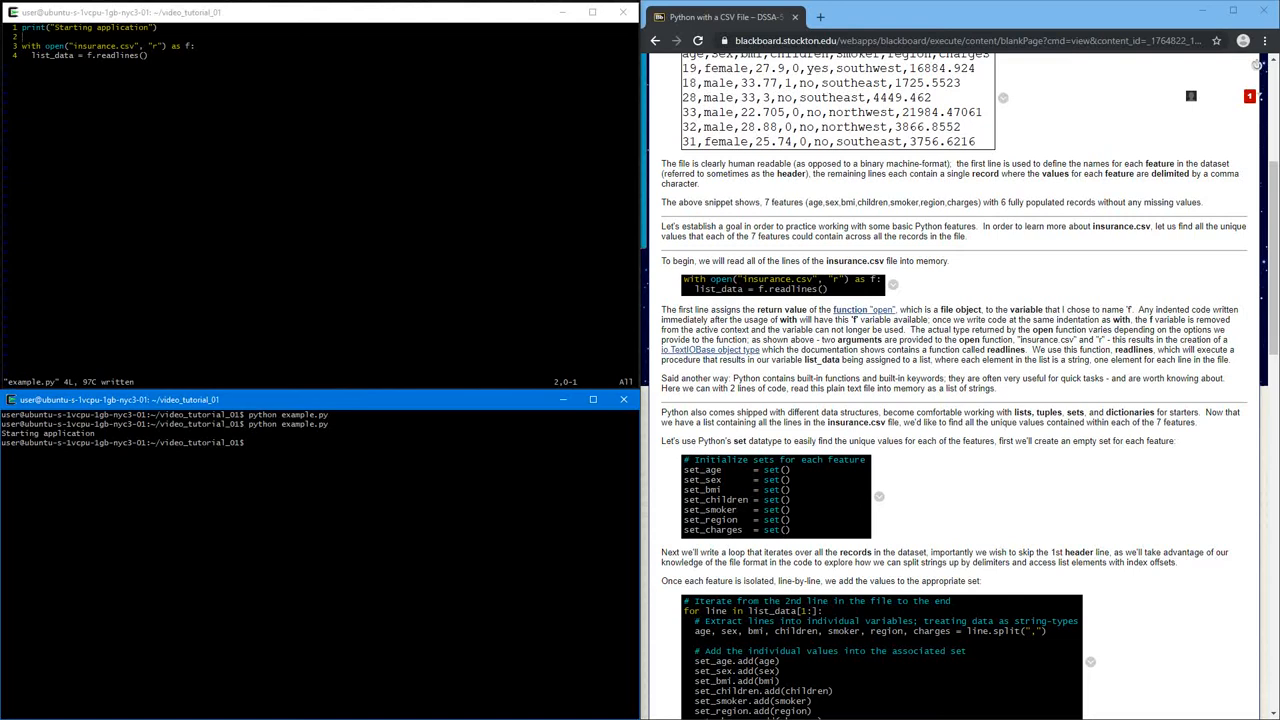
text(python)
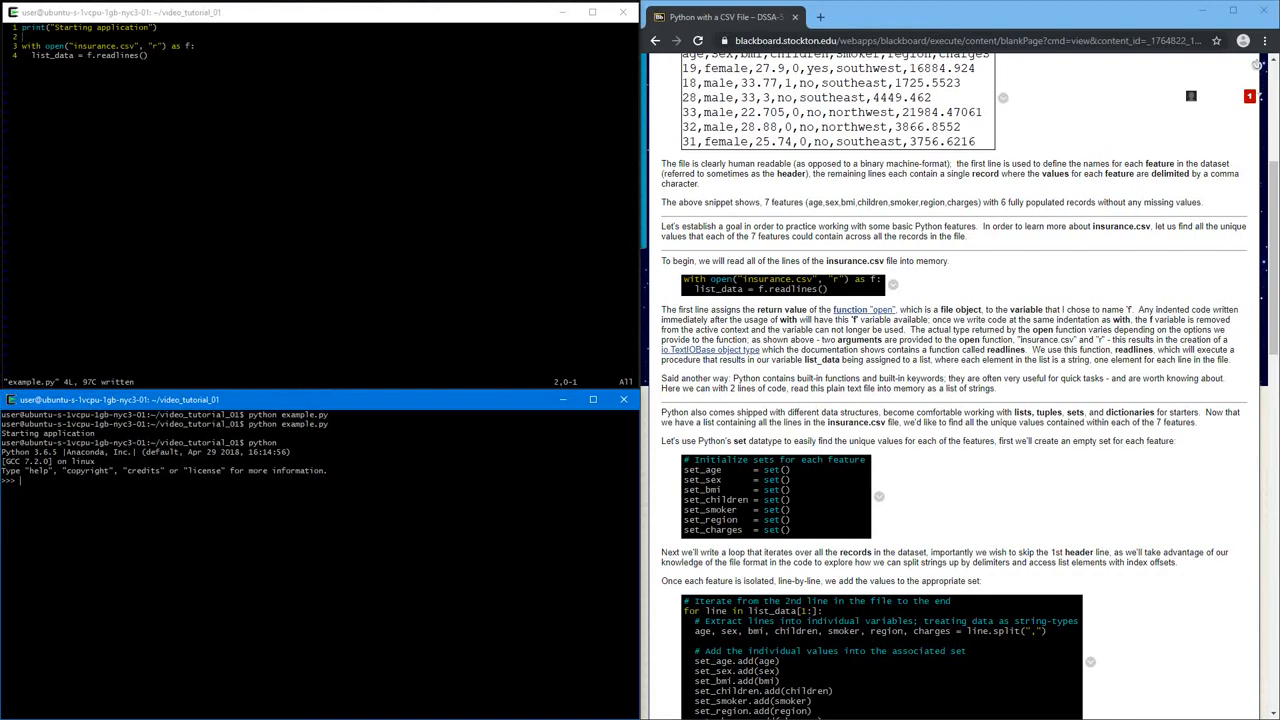
Evaluate 5 + 7, set a = 5, b = 7, c = a + b, print 'The value was: 12', define d
text(5 + 7)
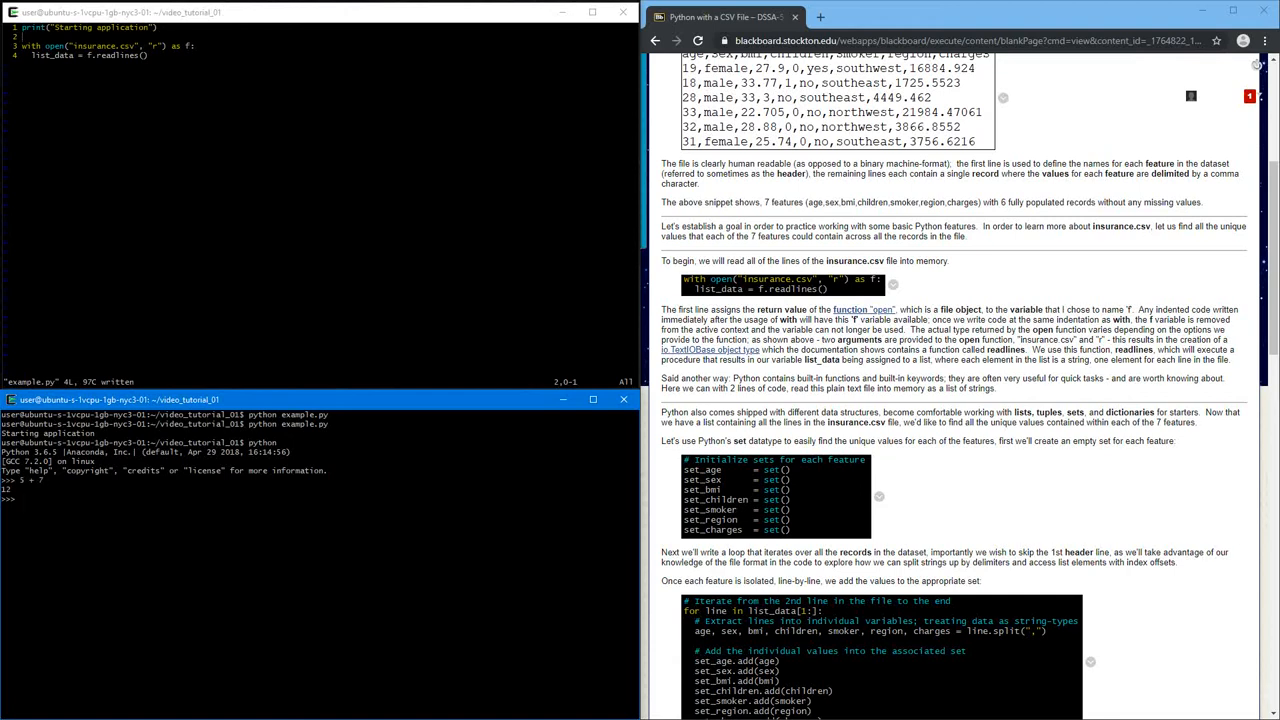
text(a = 5)
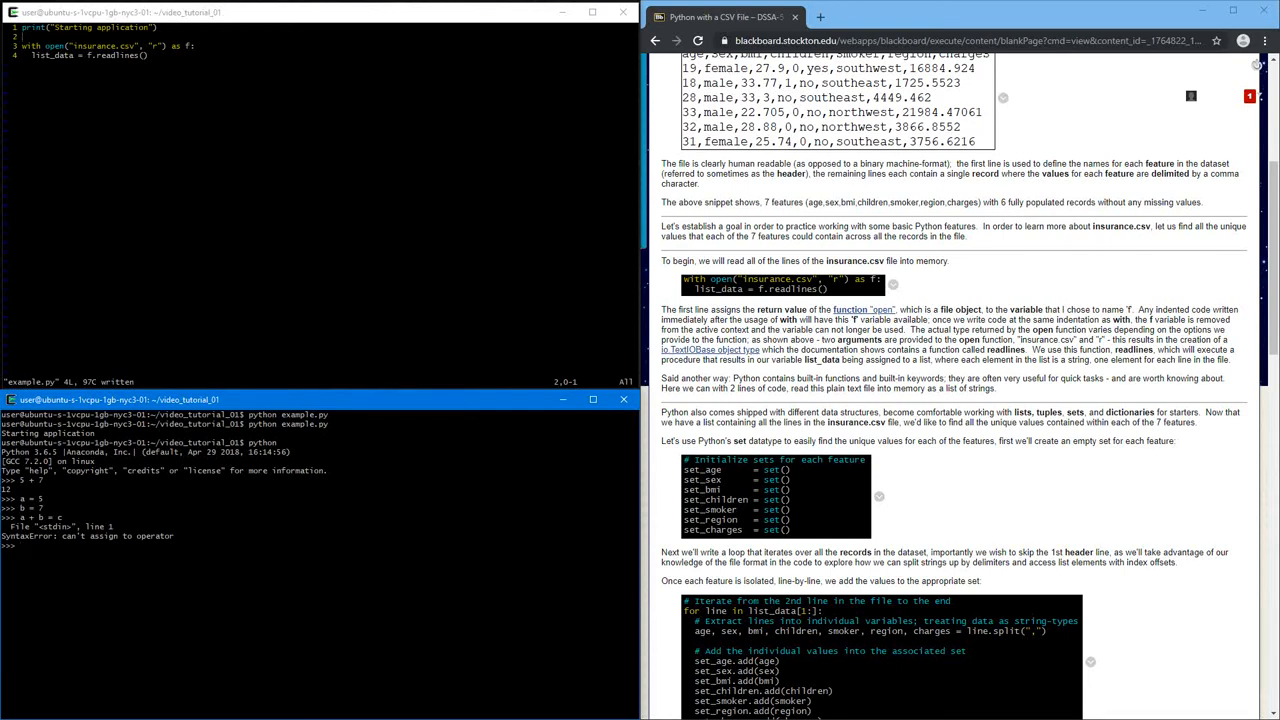
text(a)
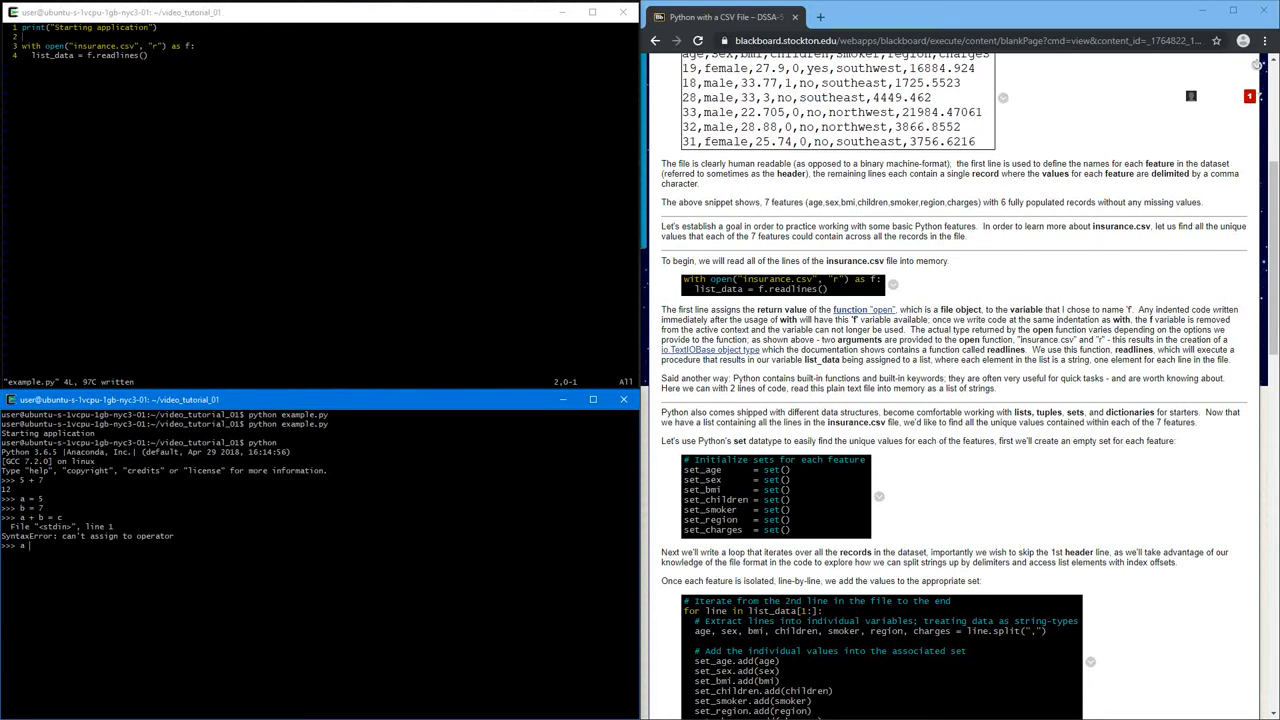
text(c = a + b)
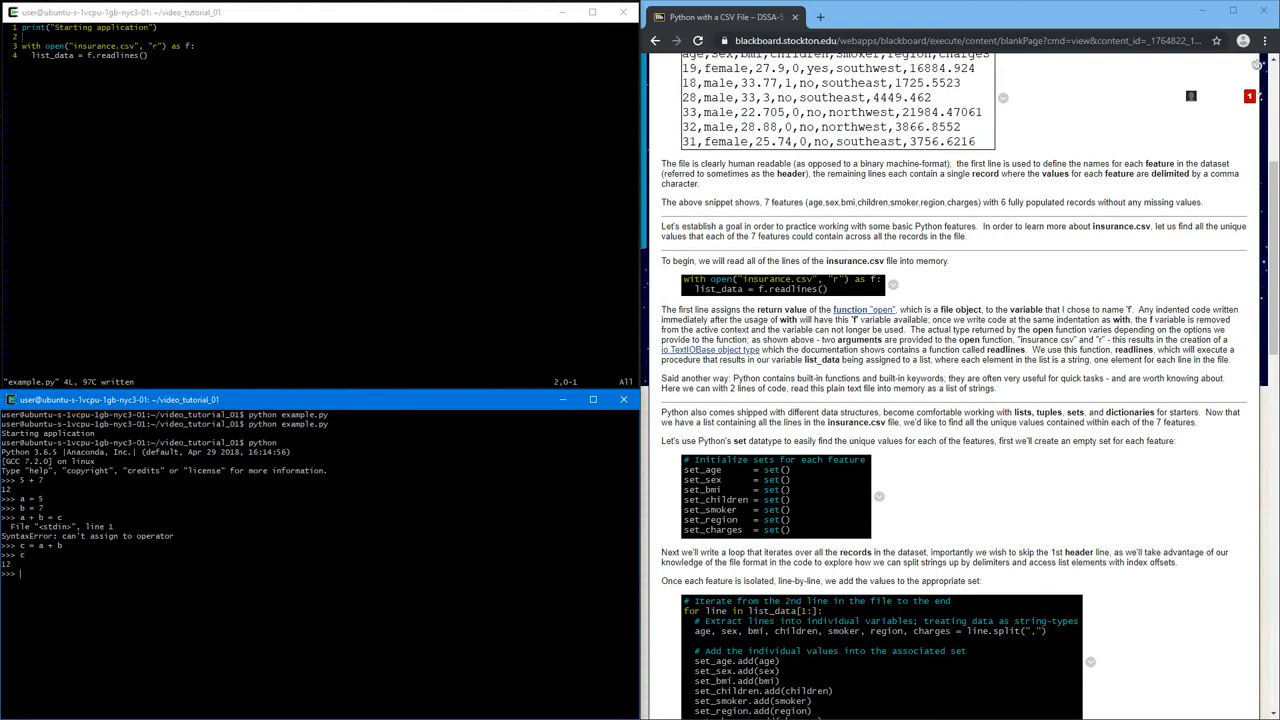
text(print(c))
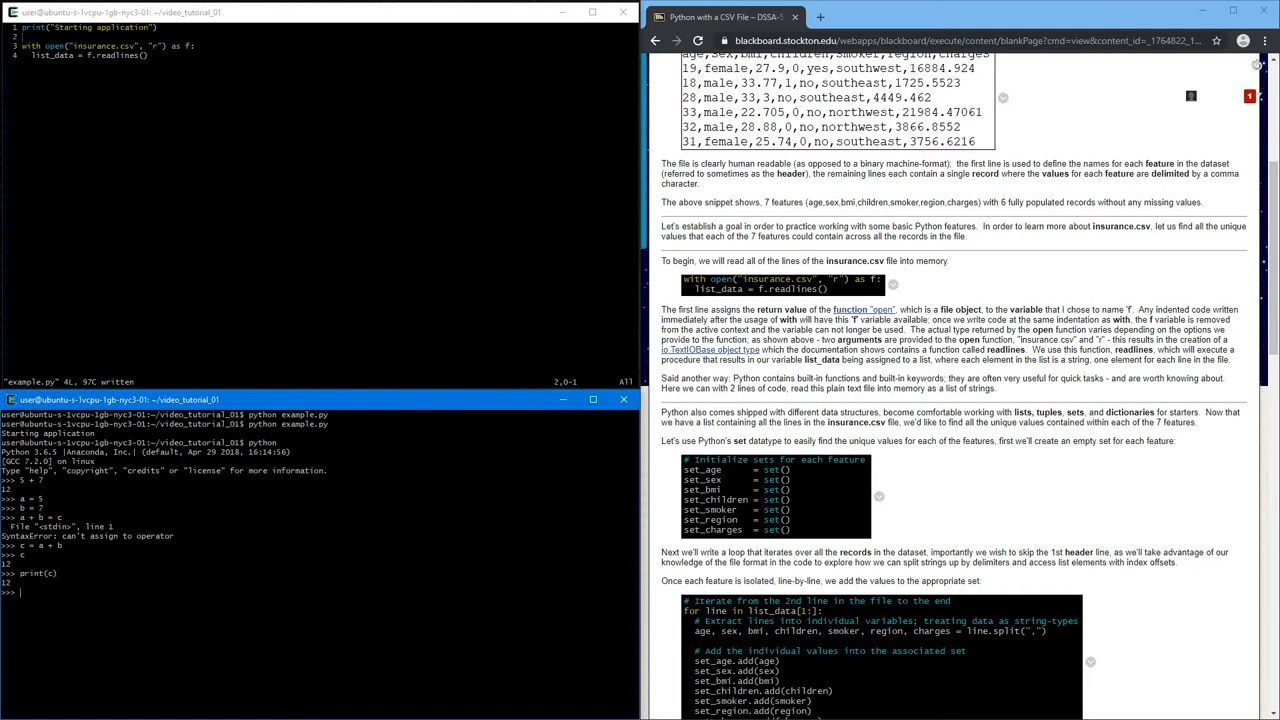
text(print("The value was: %d" %)
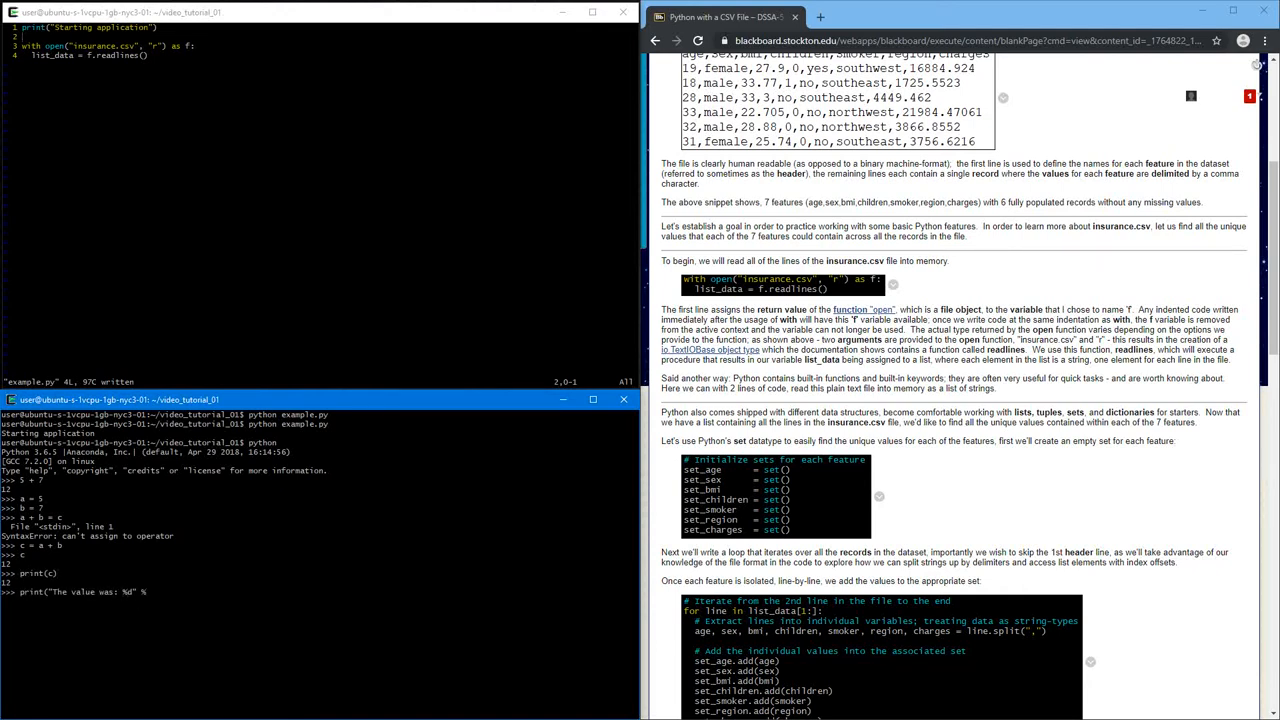
text(c))
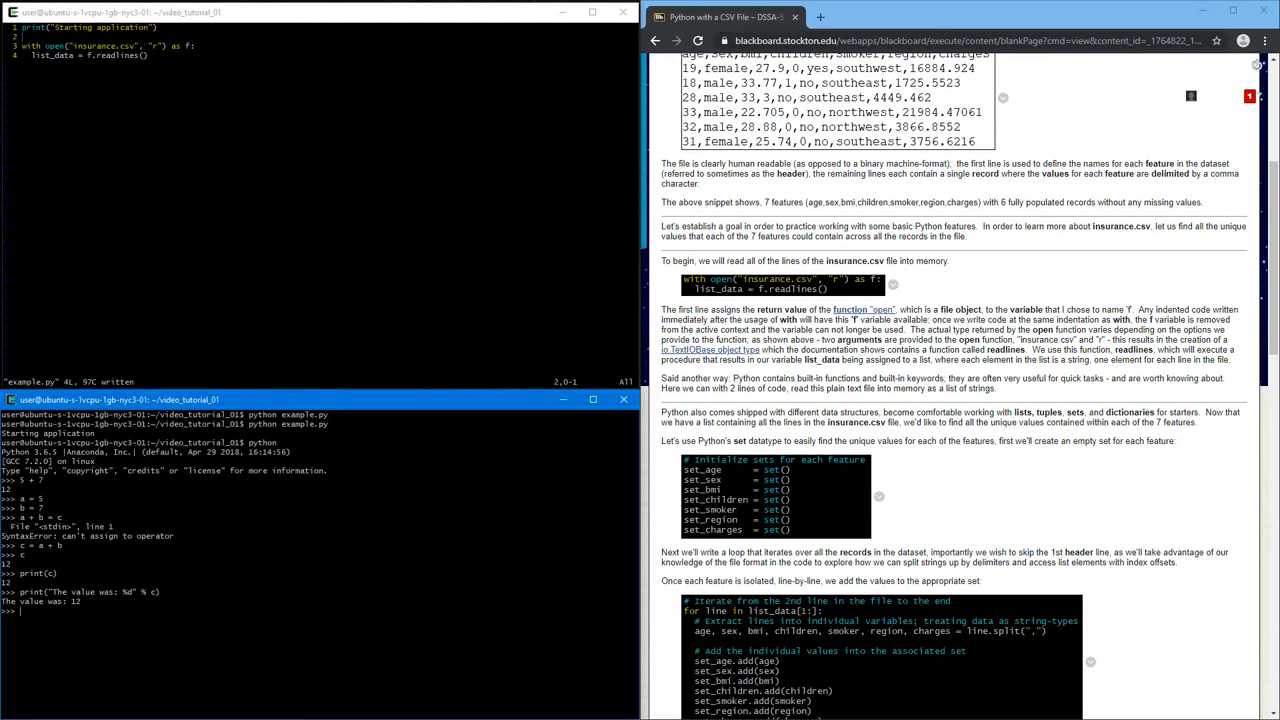
text(d = [ 1, 2, 3, 4, 5)
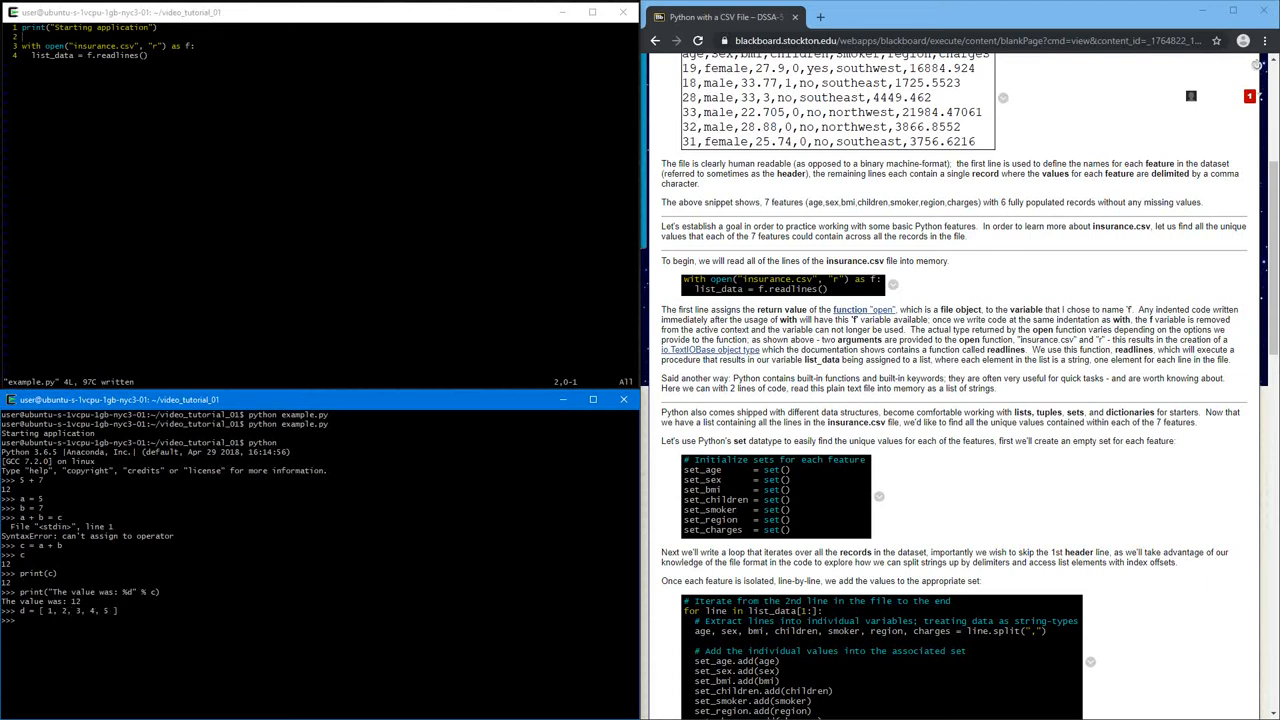
Define d = [1, 2, 3, 4, 5, 'a', 'b'] and check that len(d) returns 7
text(d = [ 1, 2, 3, 4, 5 ])
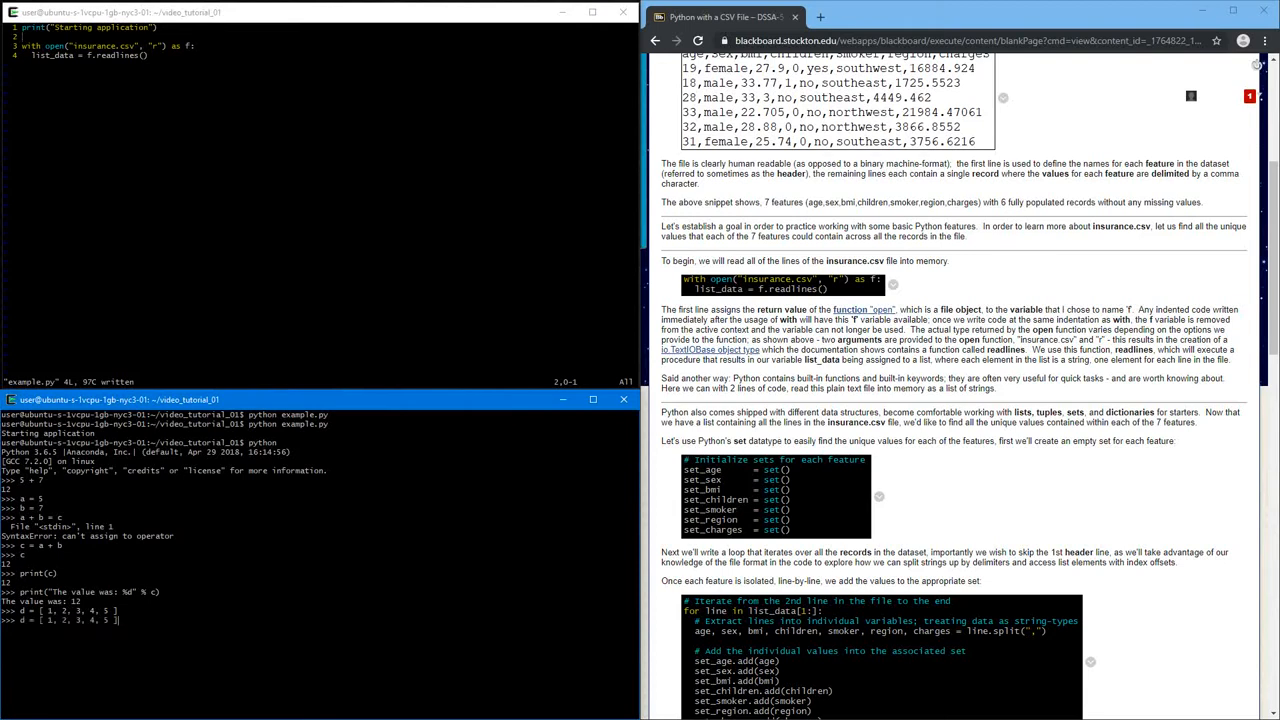
text(,)
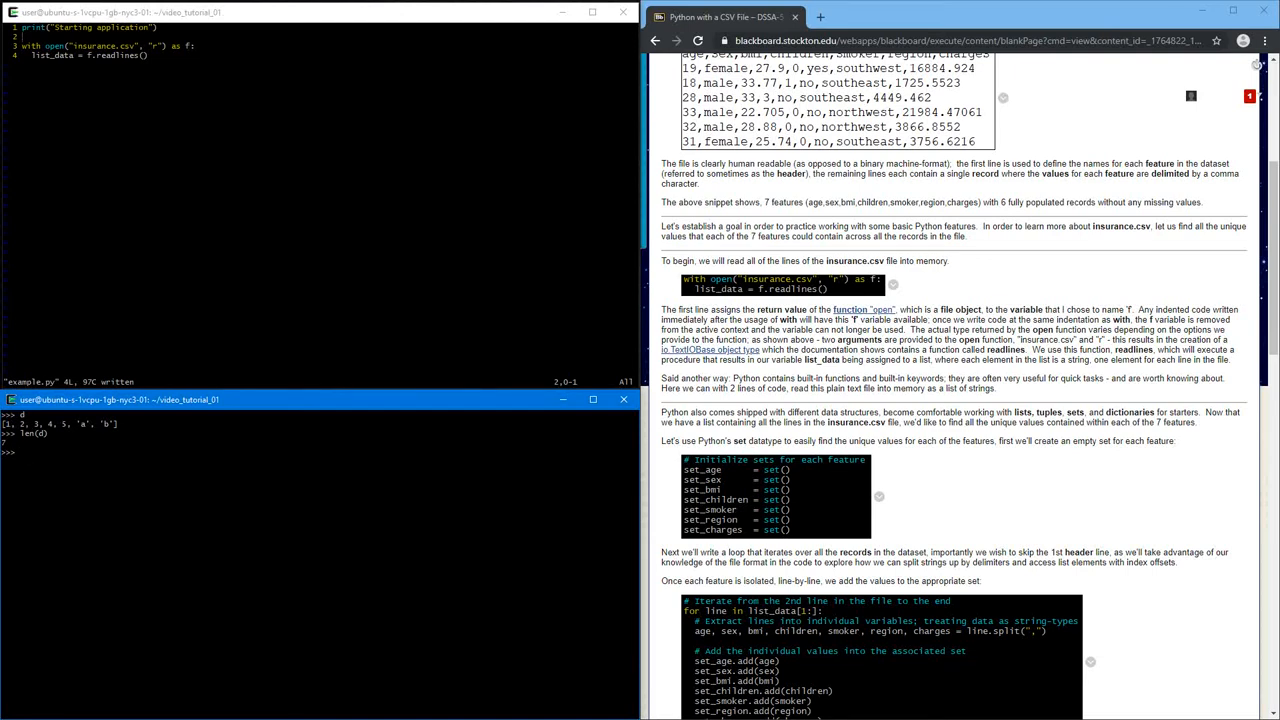
Index d at 0, 5, -1 and -3, returning 1, 'a', 'b' and 5
text(d[0])
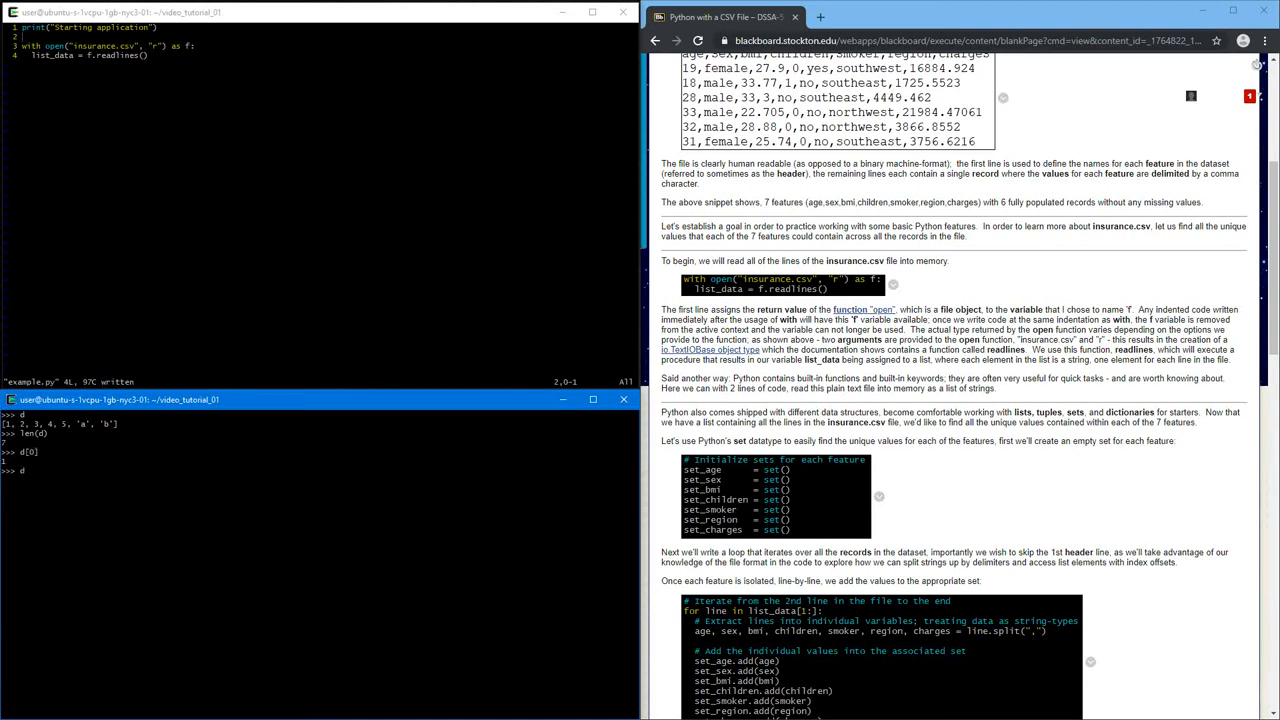
text(d[5])
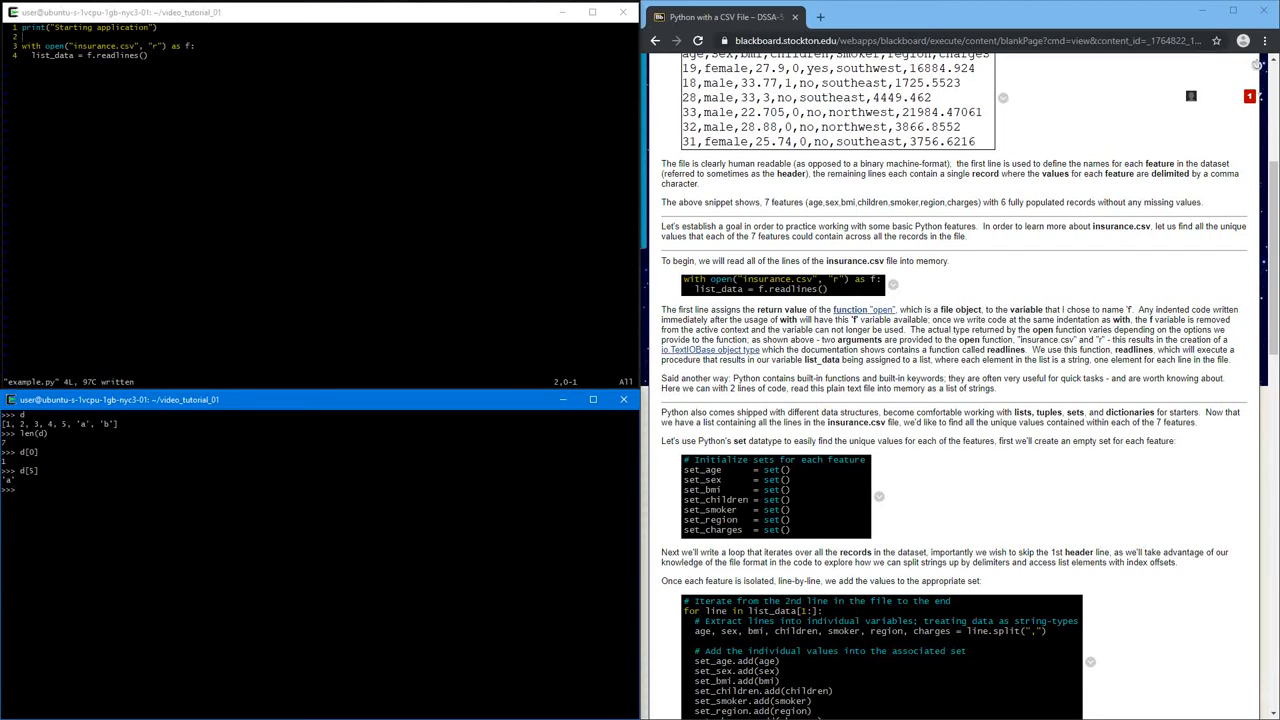
text(d[])
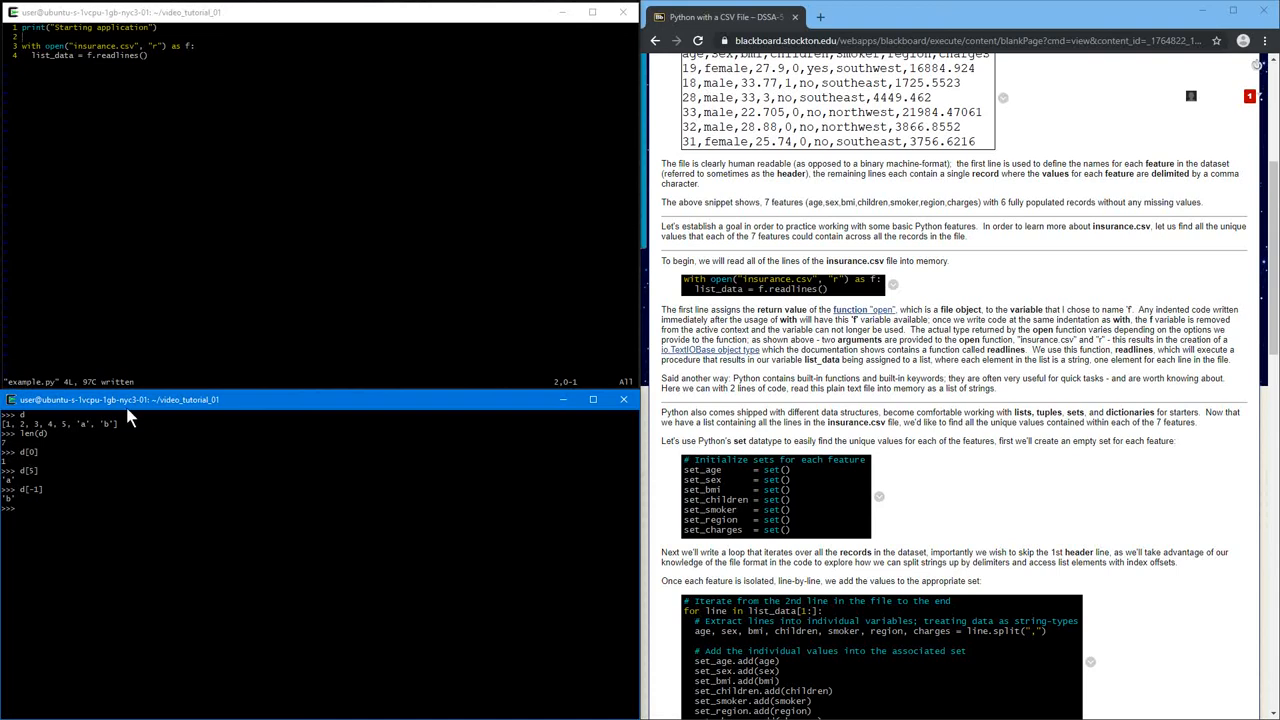
text(d[-3])
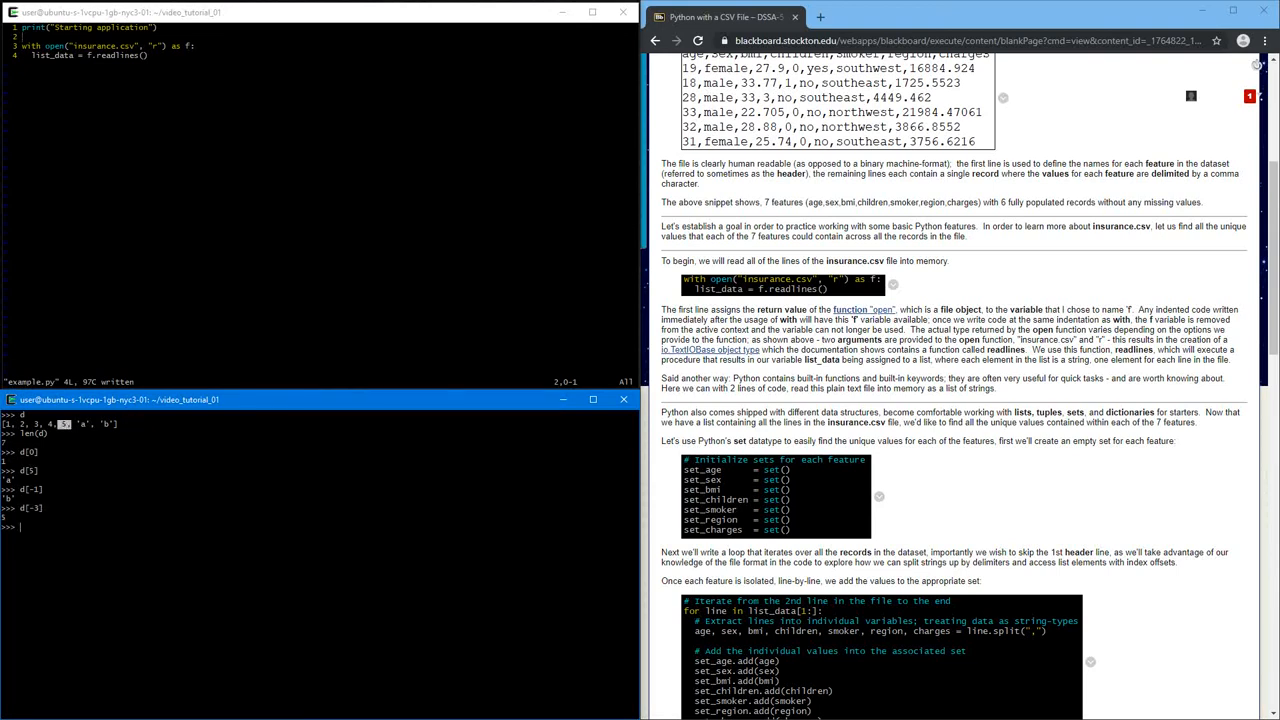
Take the slice d[2:5], which gives [3, 4, 5]
text(d[])
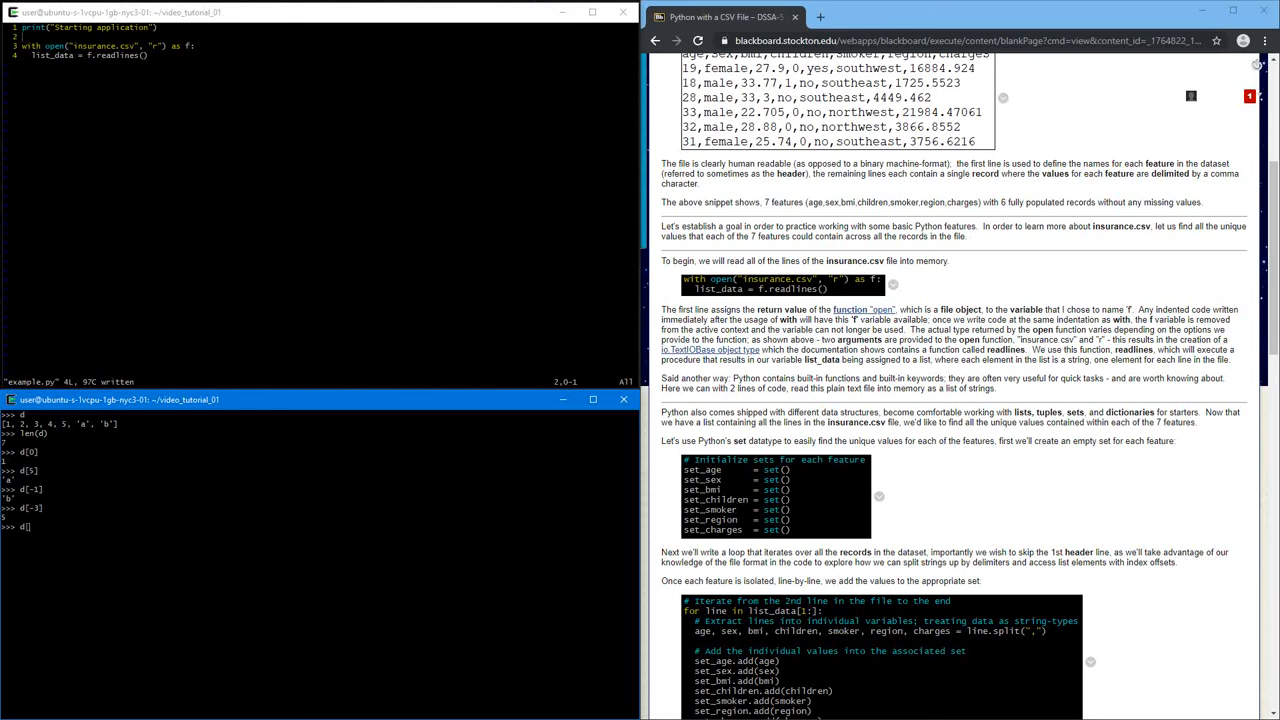
text(d[2:5])
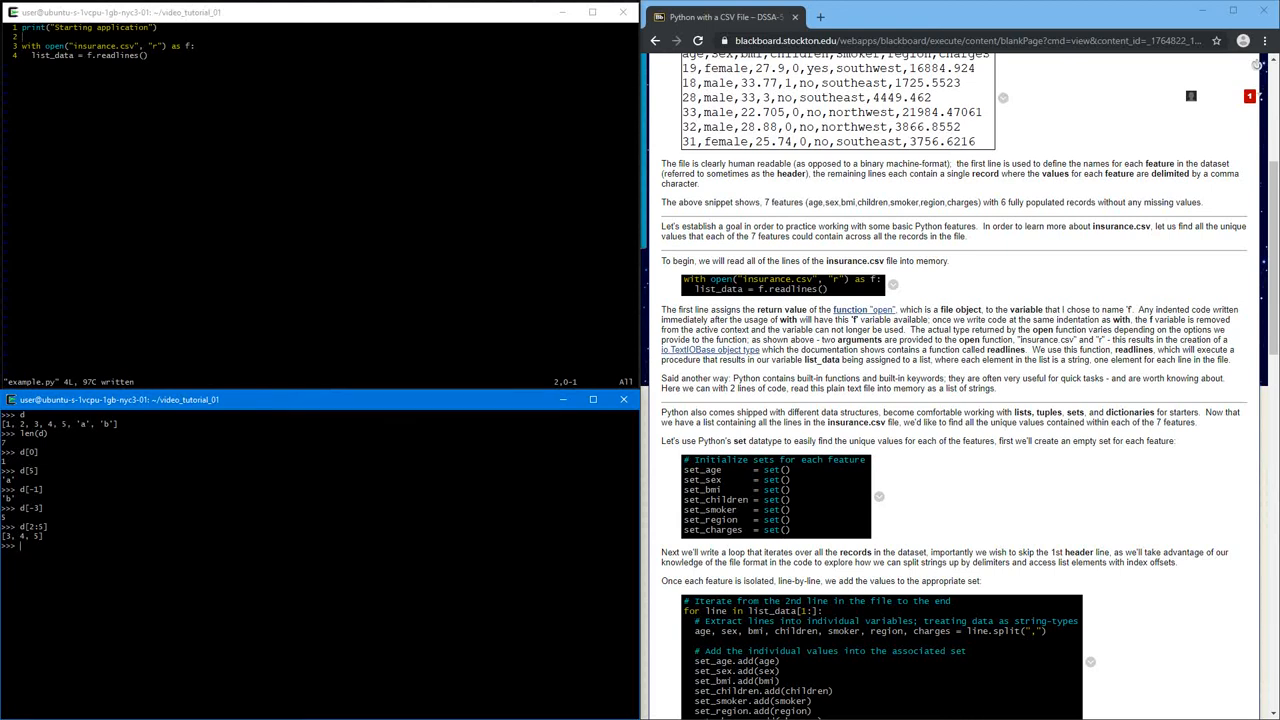
text(d[)
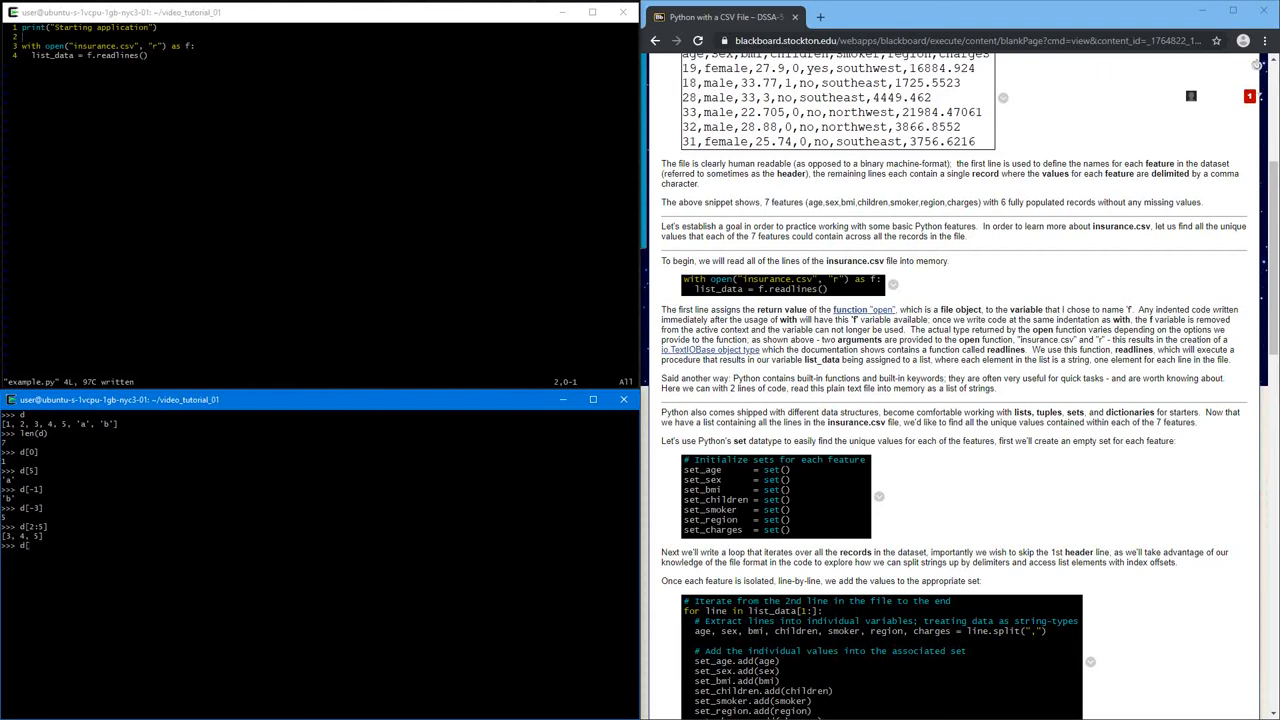
text(5)
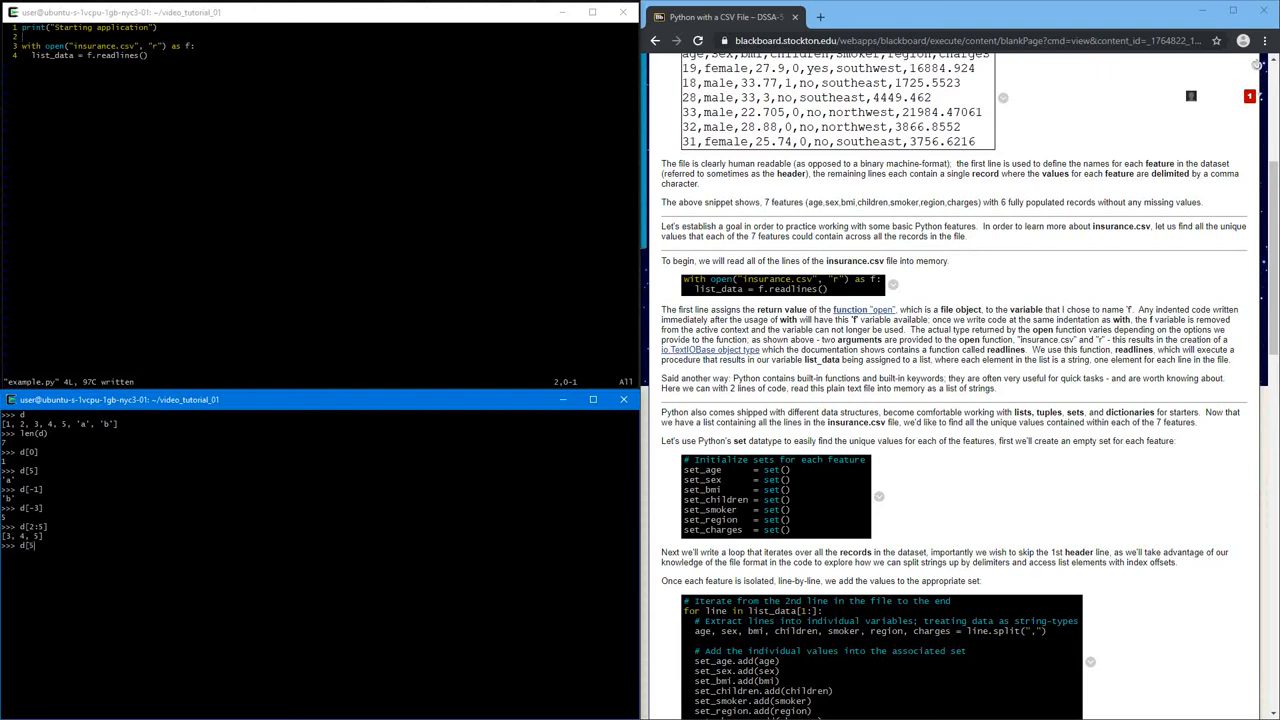